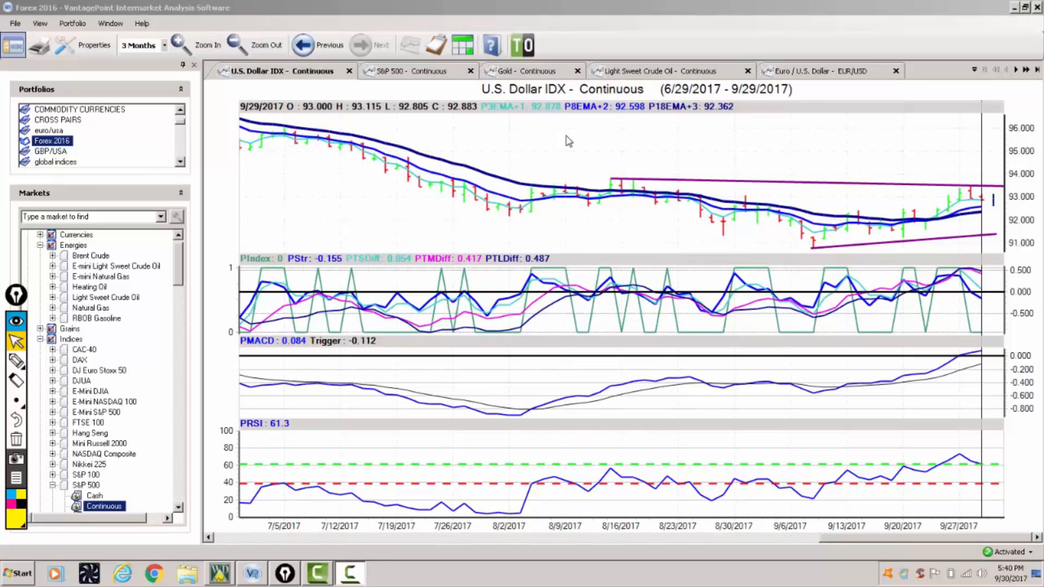
pyautogui.moveTo(500, 307)
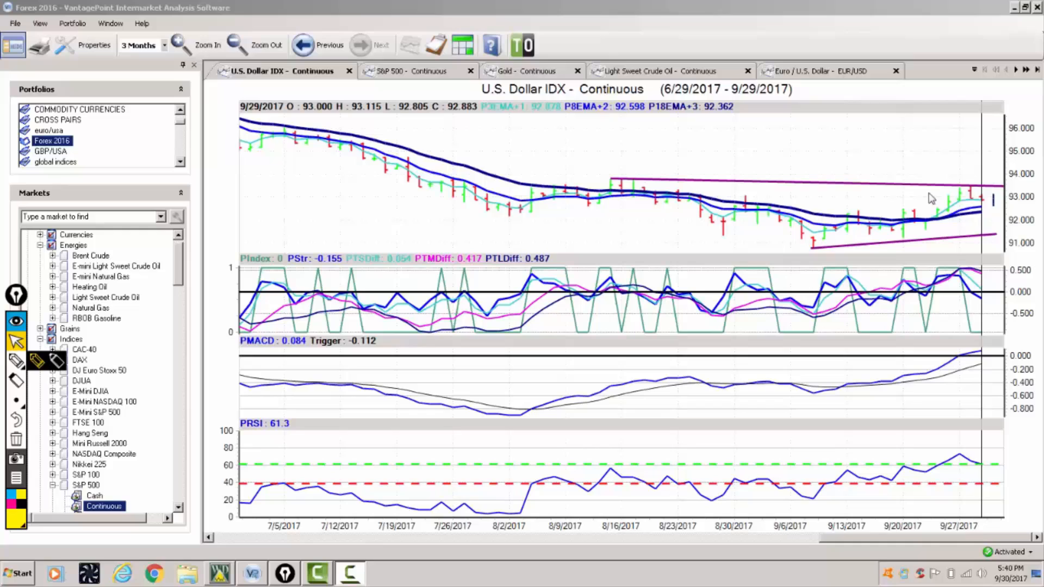
pyautogui.moveTo(977, 196)
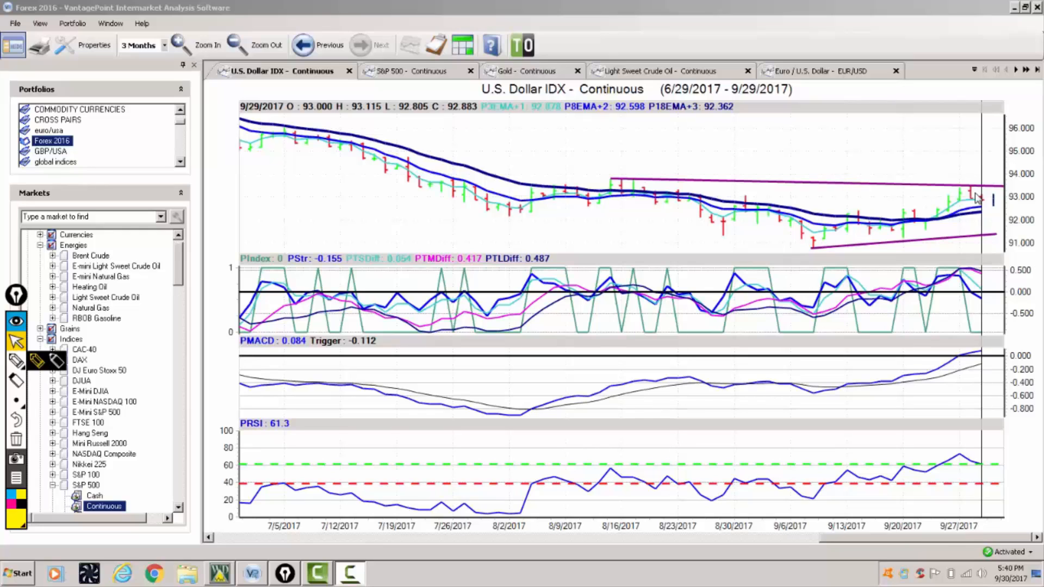
pyautogui.moveTo(966, 202)
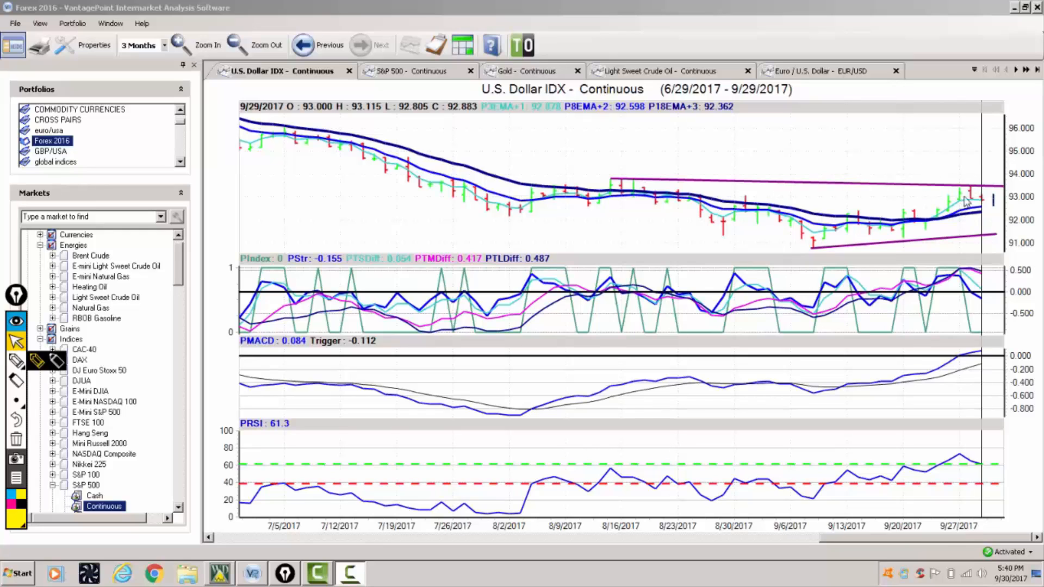
pyautogui.moveTo(951, 223)
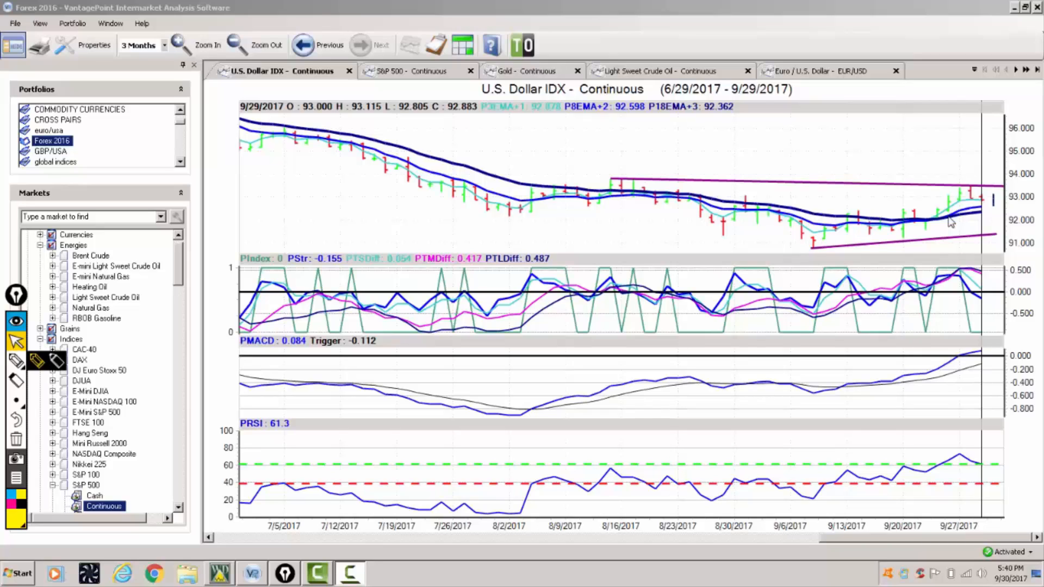
pyautogui.moveTo(951, 246)
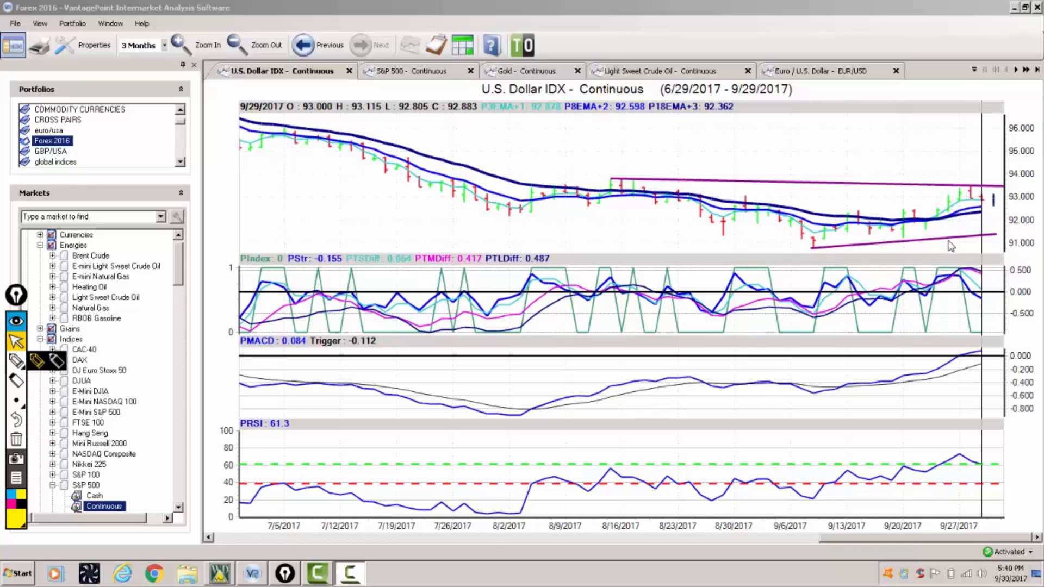
pyautogui.moveTo(17, 361)
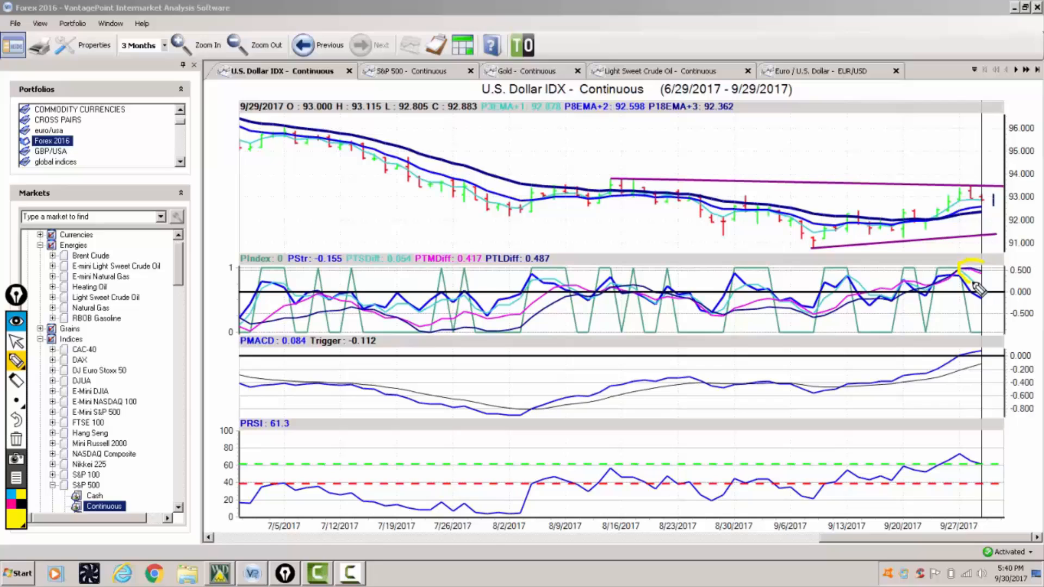
pyautogui.moveTo(975, 272)
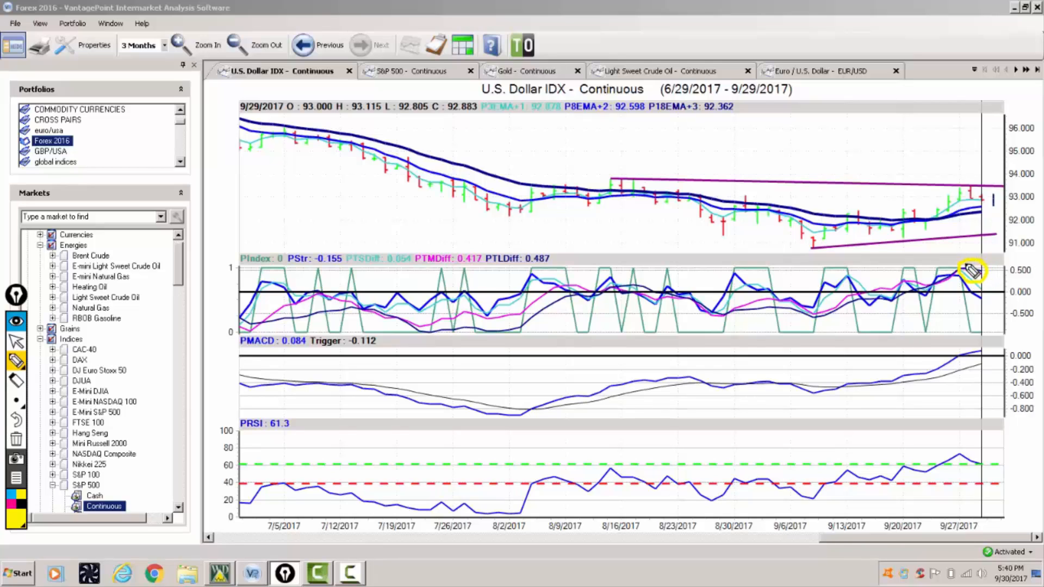
pyautogui.moveTo(968, 260)
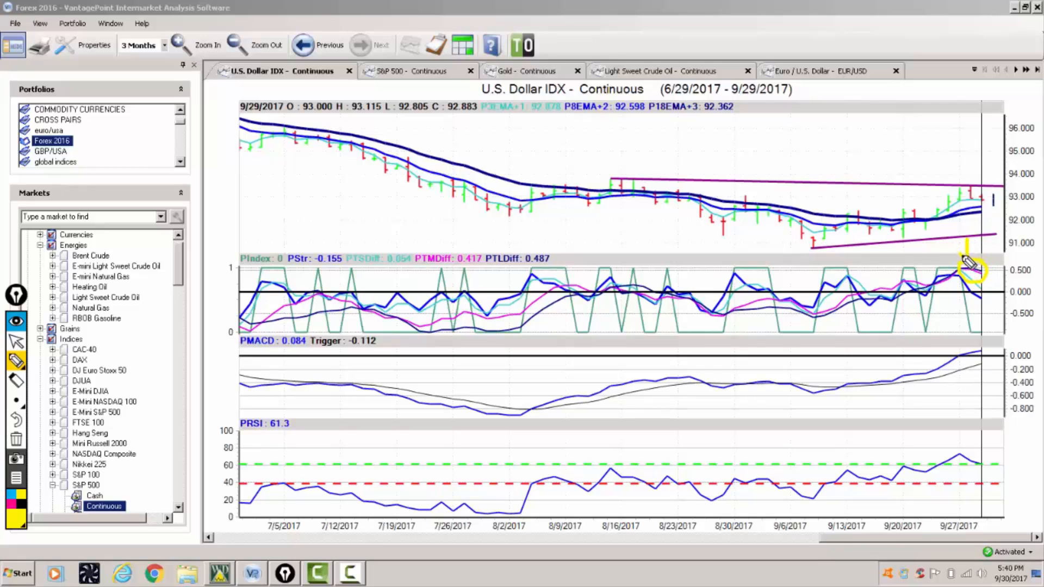
pyautogui.moveTo(965, 412)
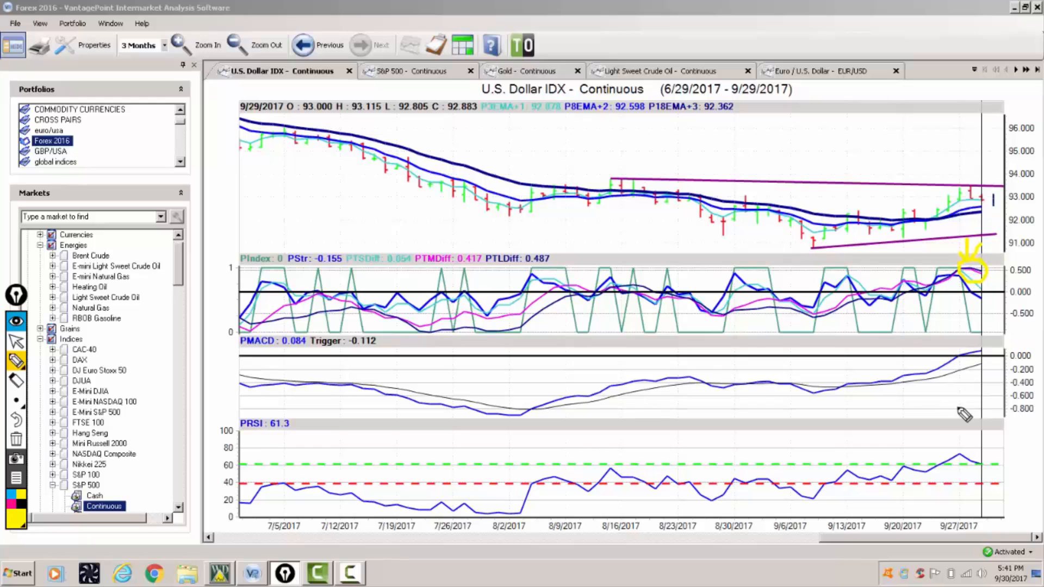
pyautogui.moveTo(979, 352)
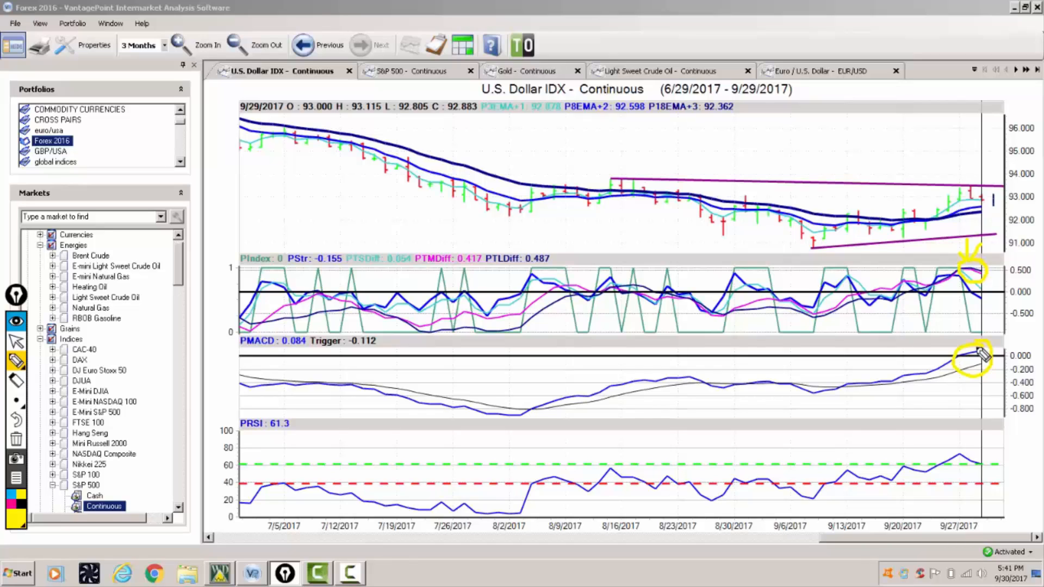
pyautogui.moveTo(516, 309)
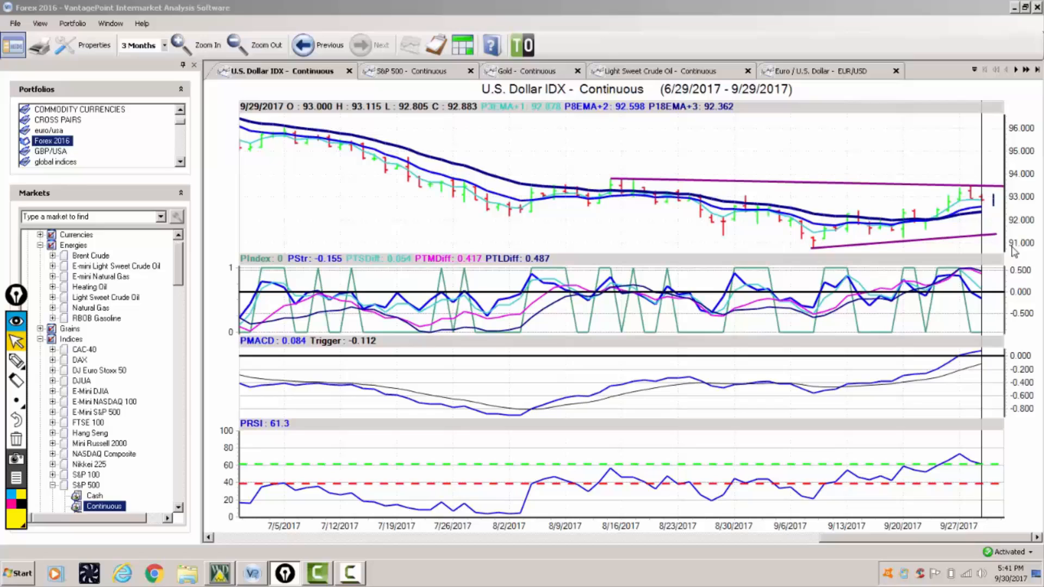
pyautogui.moveTo(592, 33)
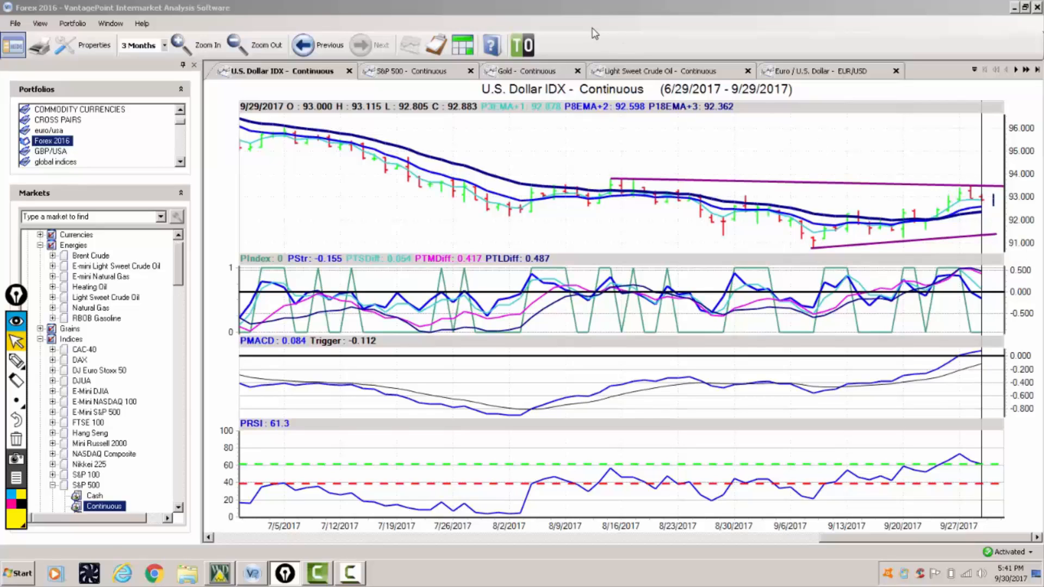
pyautogui.moveTo(732, 120)
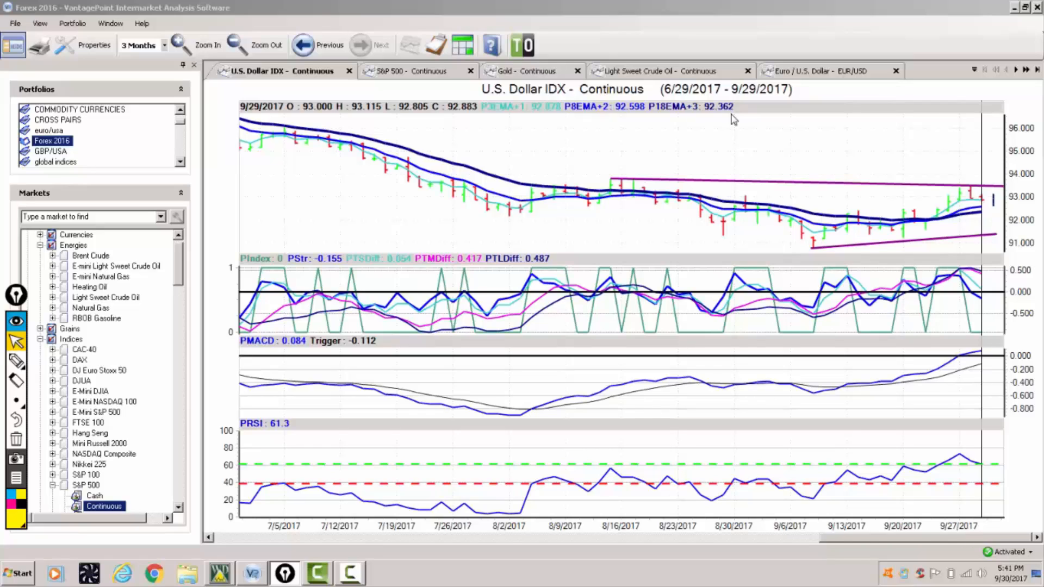
pyautogui.moveTo(751, 77)
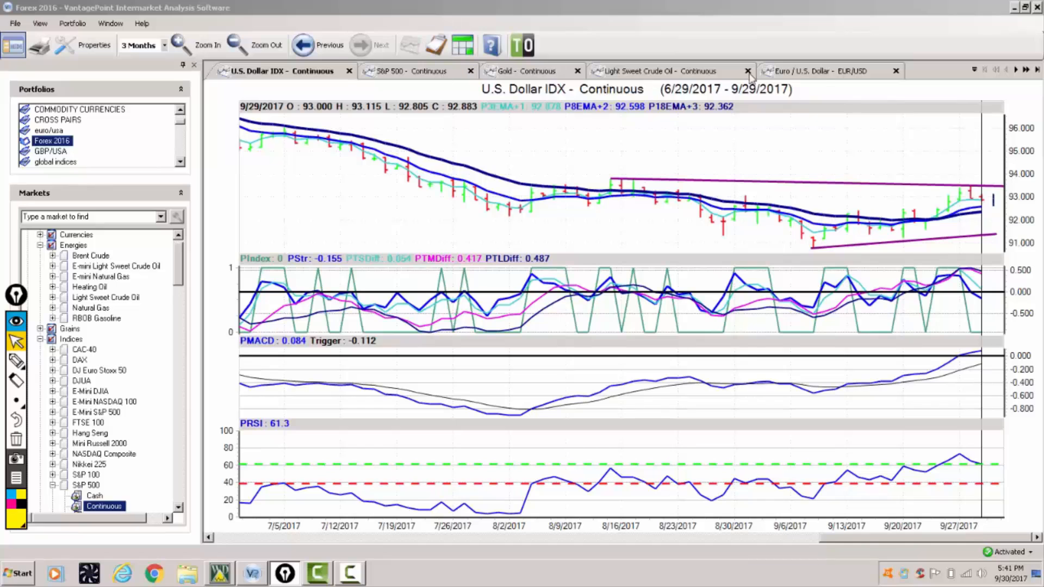
# - Step through the chart tabs from EUR/USD to USD/CHF, then on to GBP/USD
pyautogui.click(828, 70)
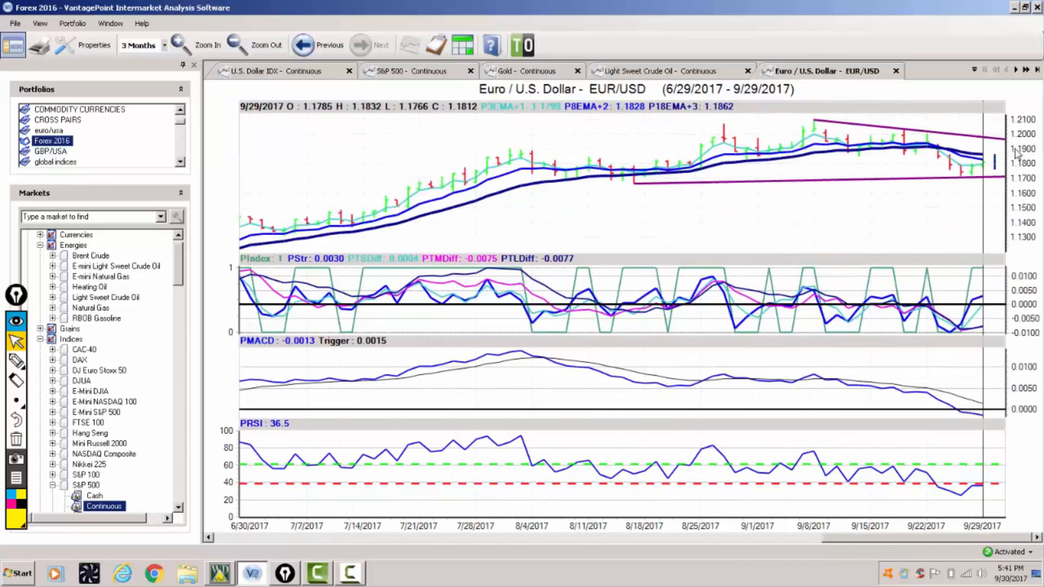
pyautogui.moveTo(958, 185)
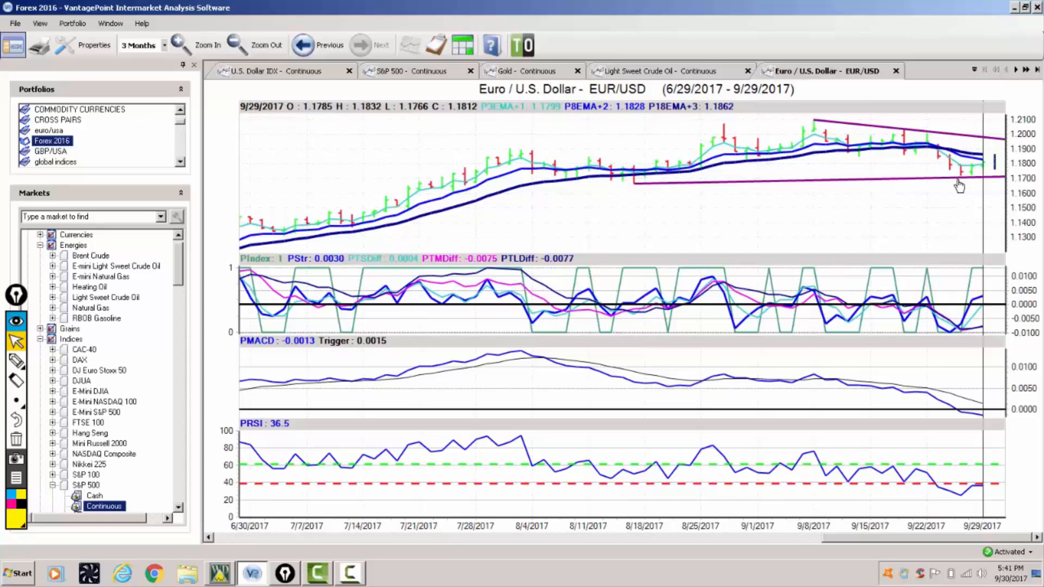
pyautogui.moveTo(969, 185)
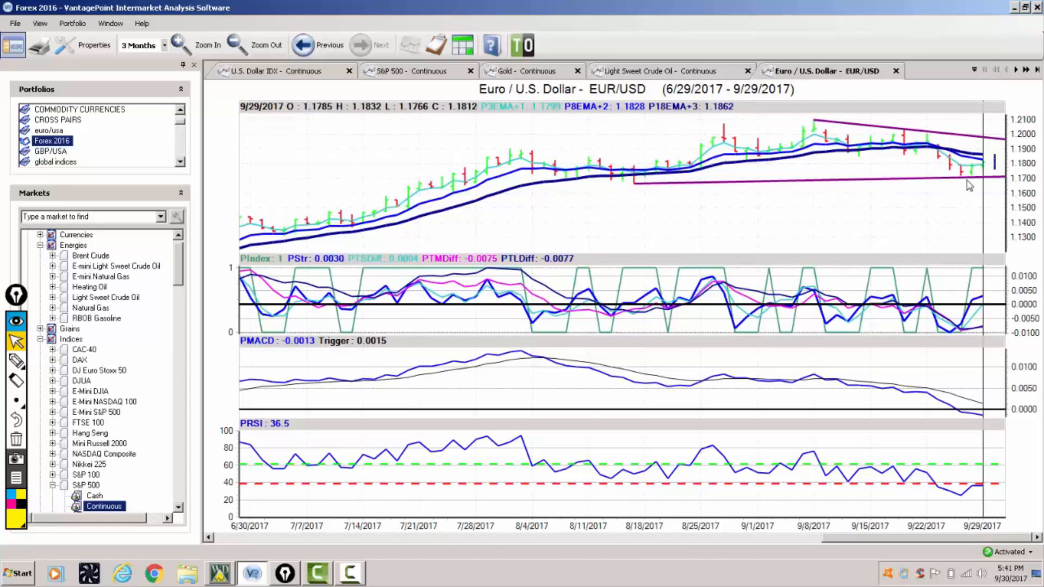
pyautogui.moveTo(994, 186)
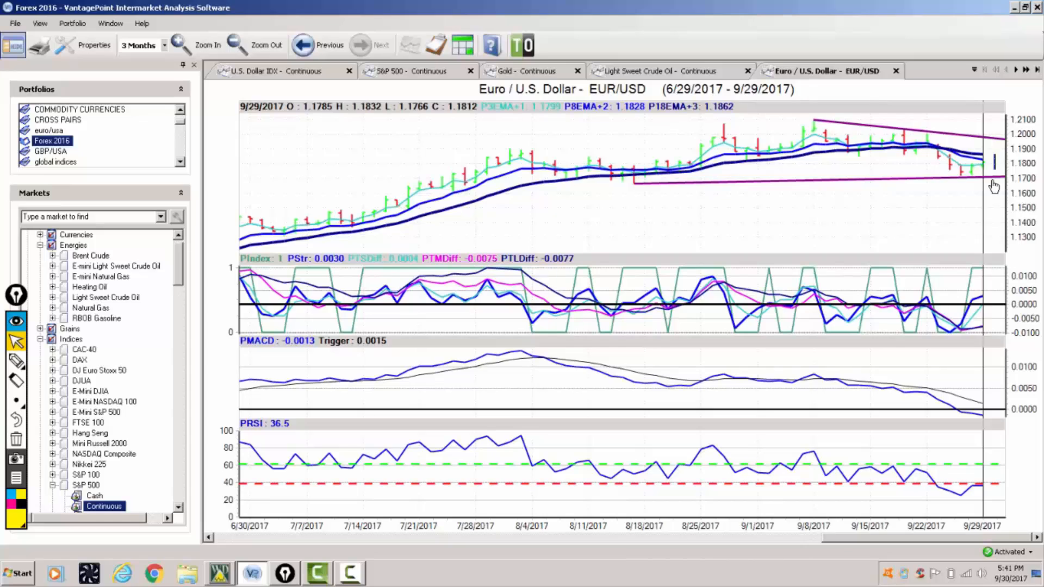
pyautogui.moveTo(965, 382)
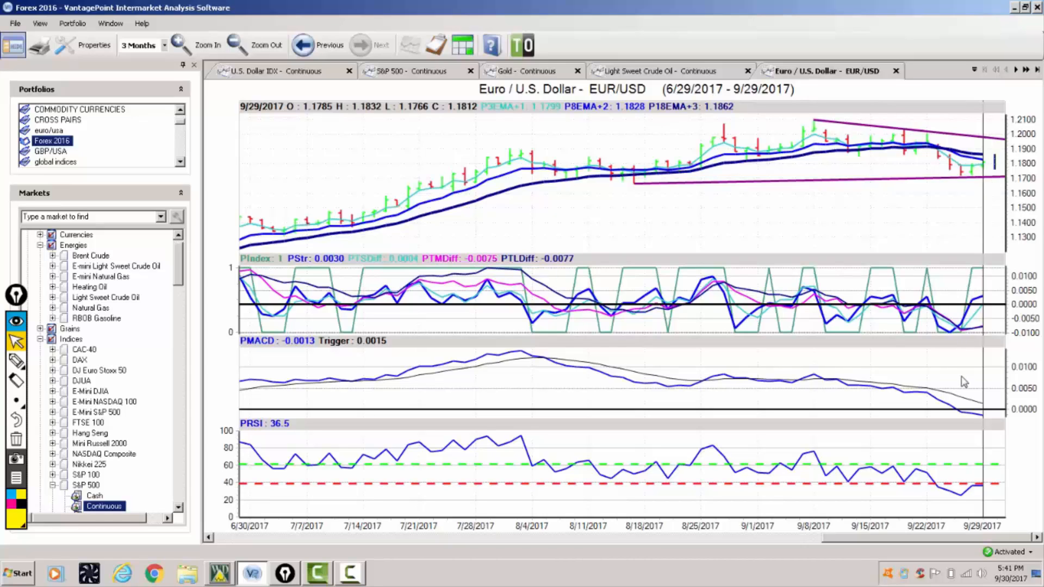
pyautogui.moveTo(972, 416)
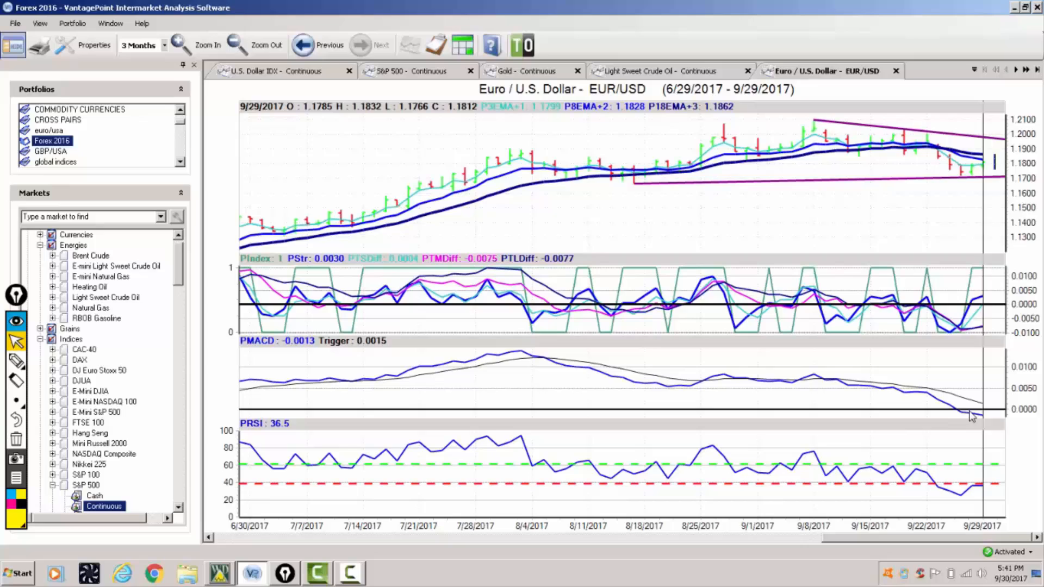
pyautogui.moveTo(979, 419)
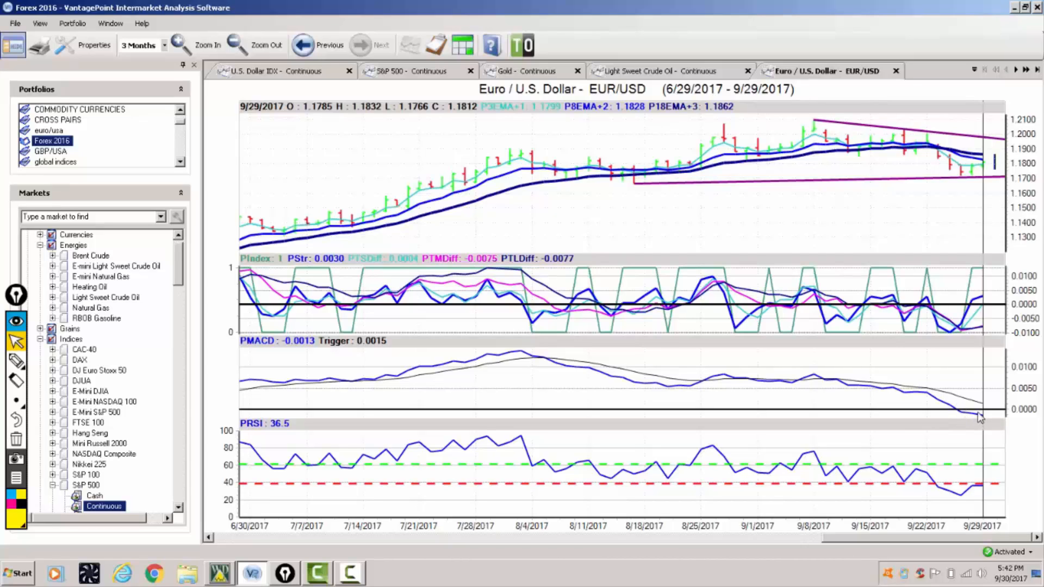
pyautogui.moveTo(950, 187)
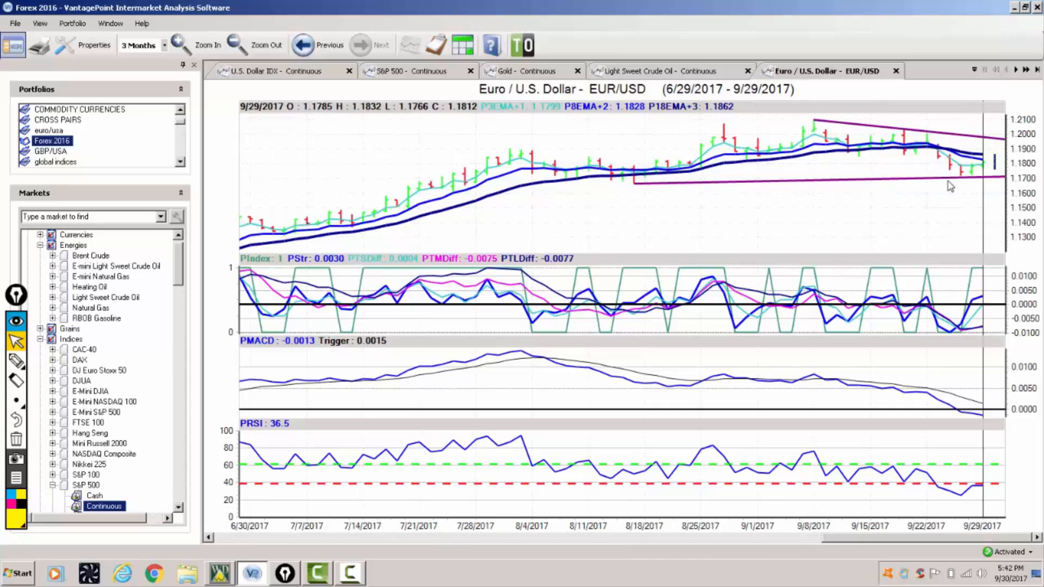
pyautogui.moveTo(974, 149)
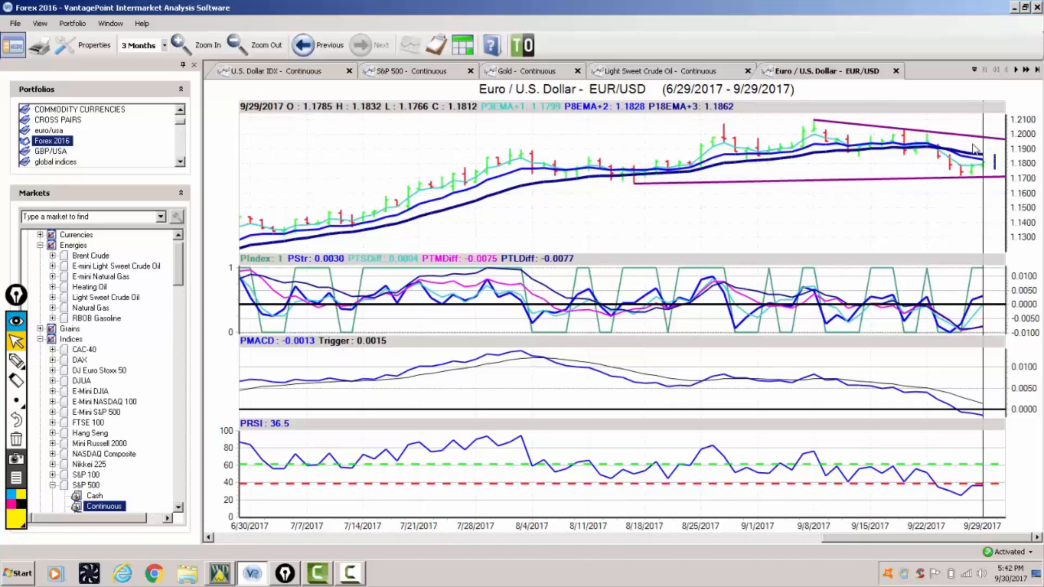
pyautogui.moveTo(731, 118)
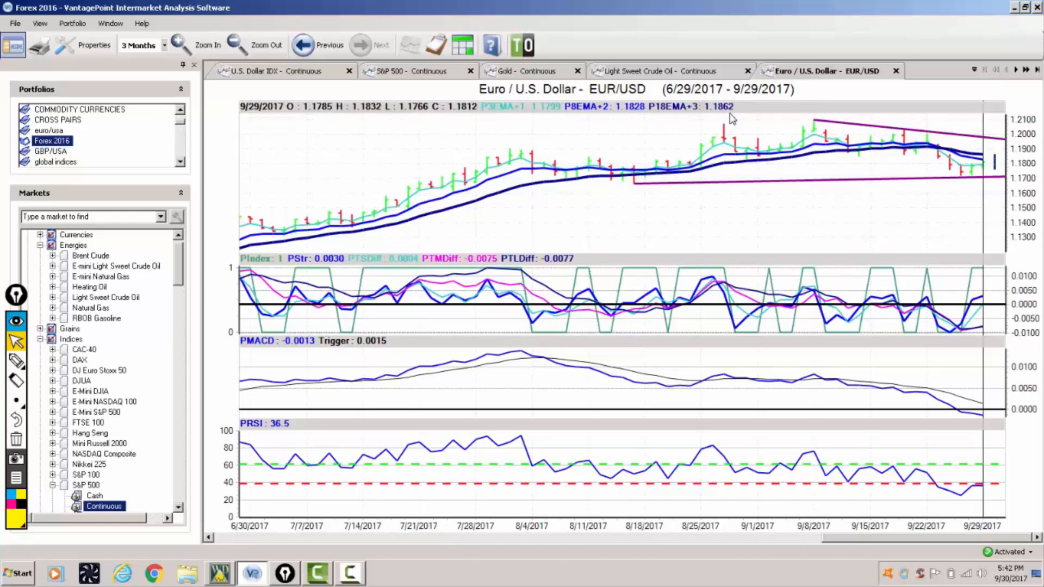
pyautogui.moveTo(865, 198)
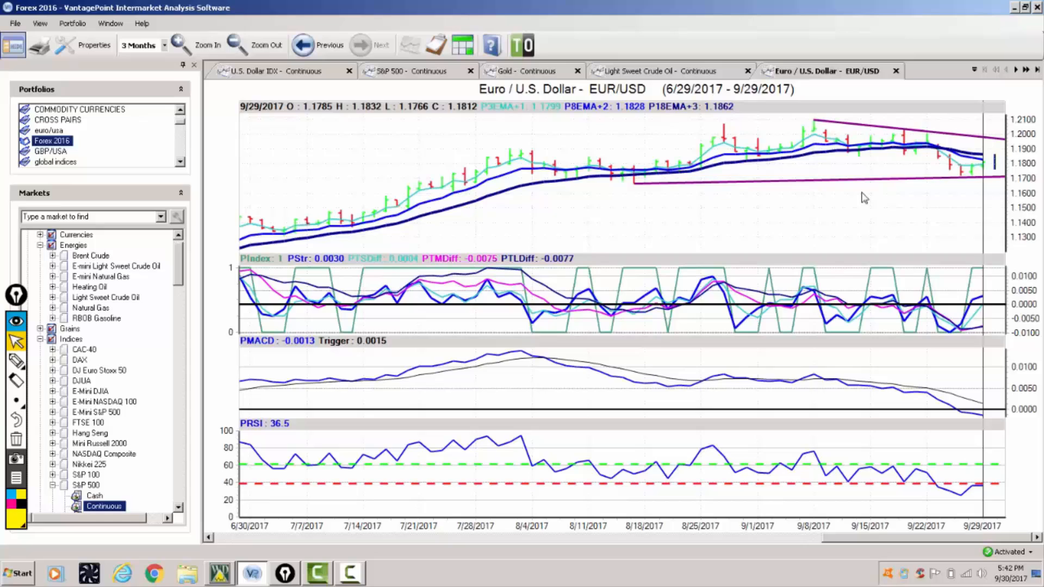
pyautogui.moveTo(895, 196)
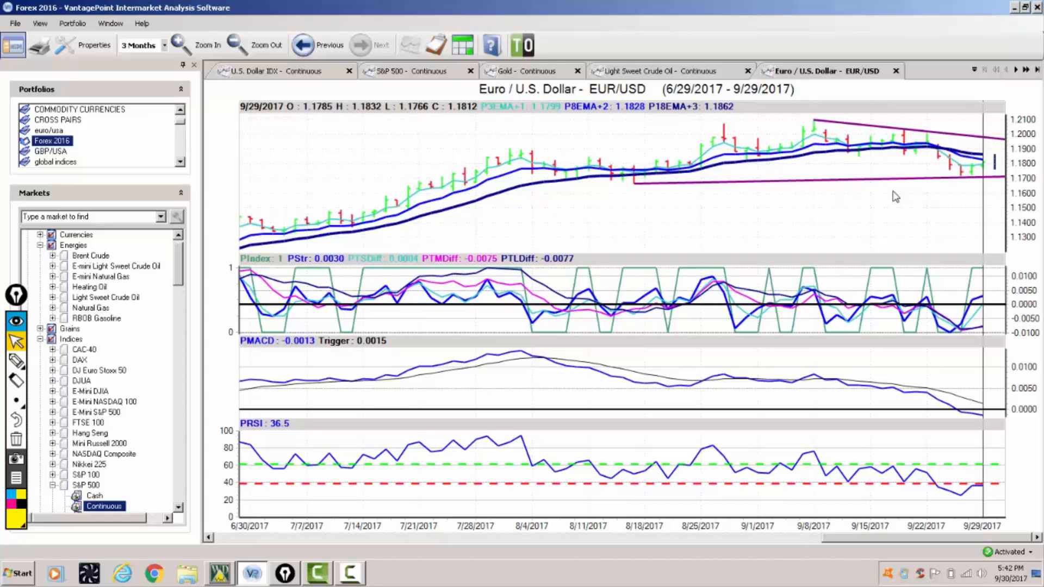
pyautogui.moveTo(892, 183)
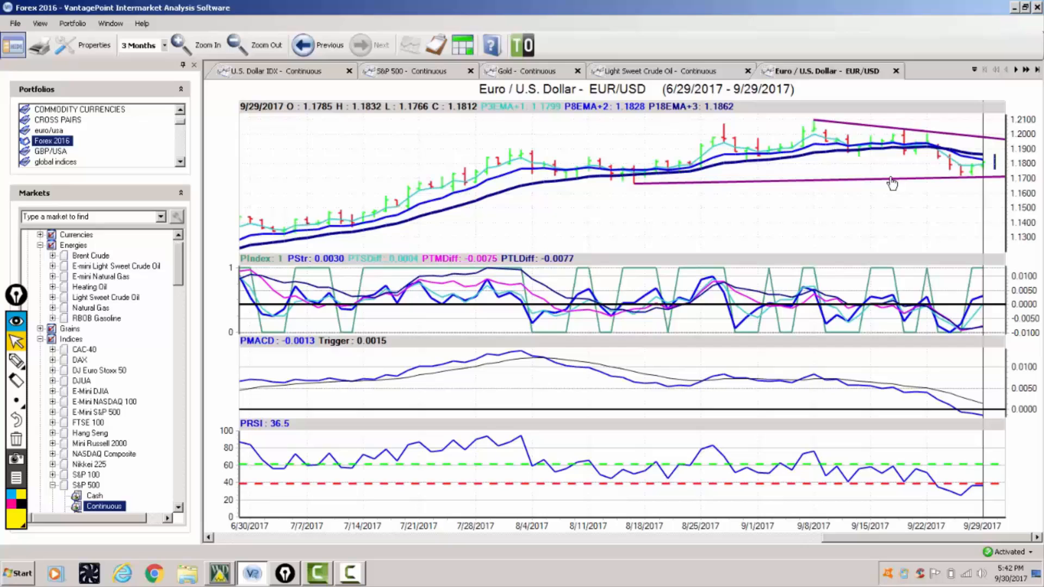
pyautogui.moveTo(1016, 70)
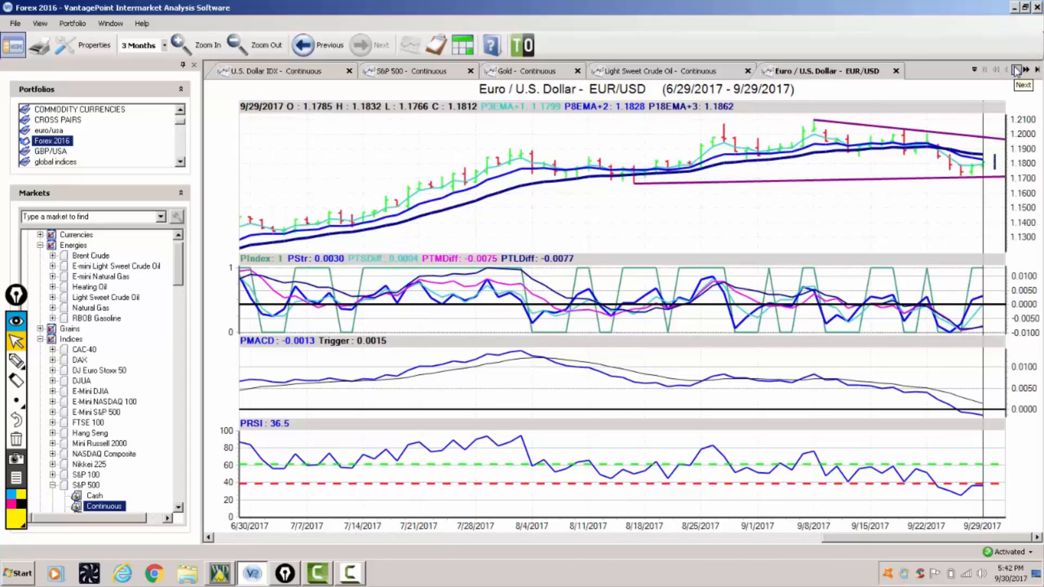
pyautogui.click(1023, 71)
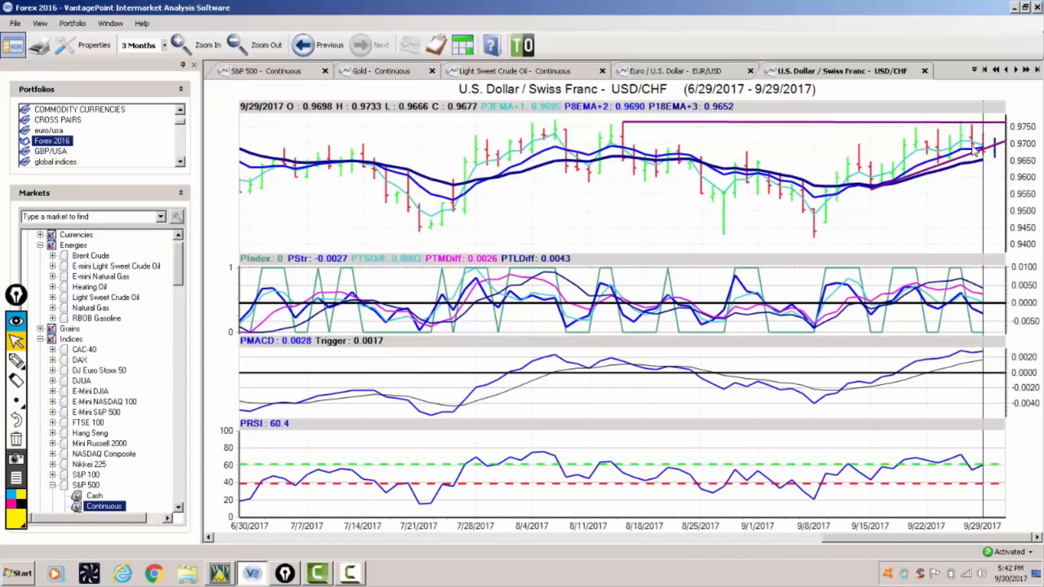
pyautogui.moveTo(975, 148)
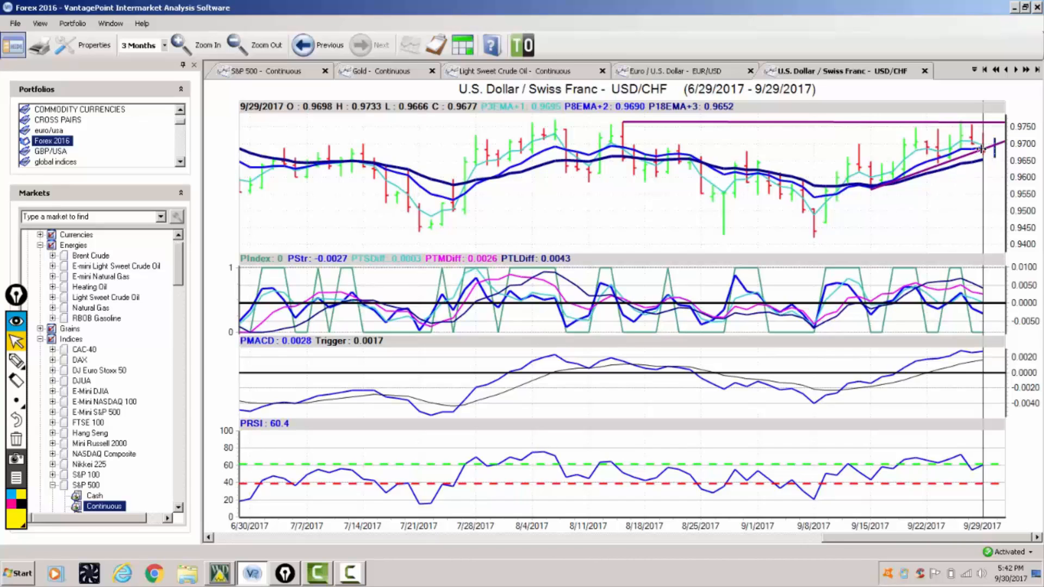
pyautogui.moveTo(982, 160)
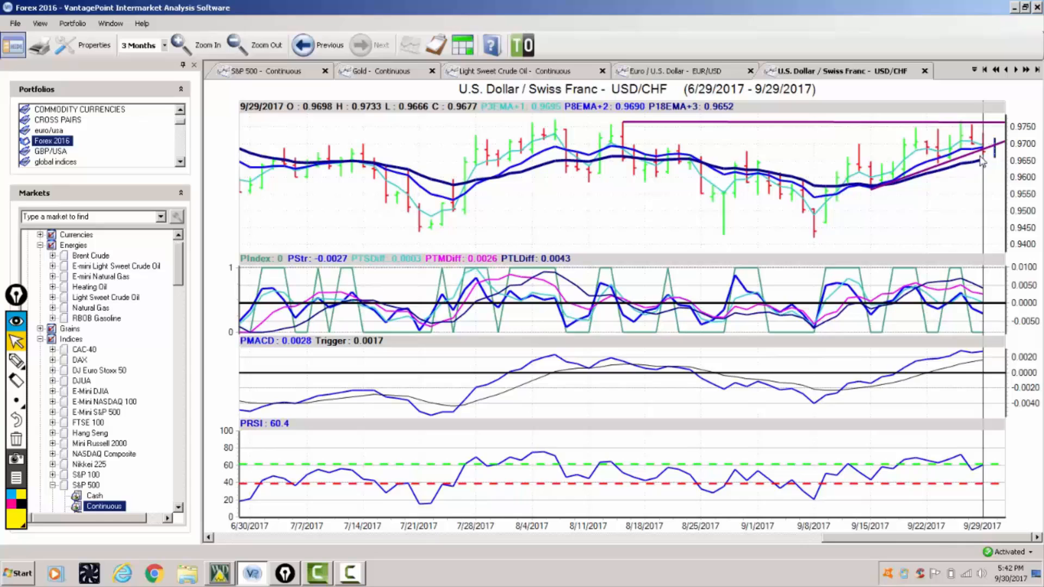
pyautogui.moveTo(732, 116)
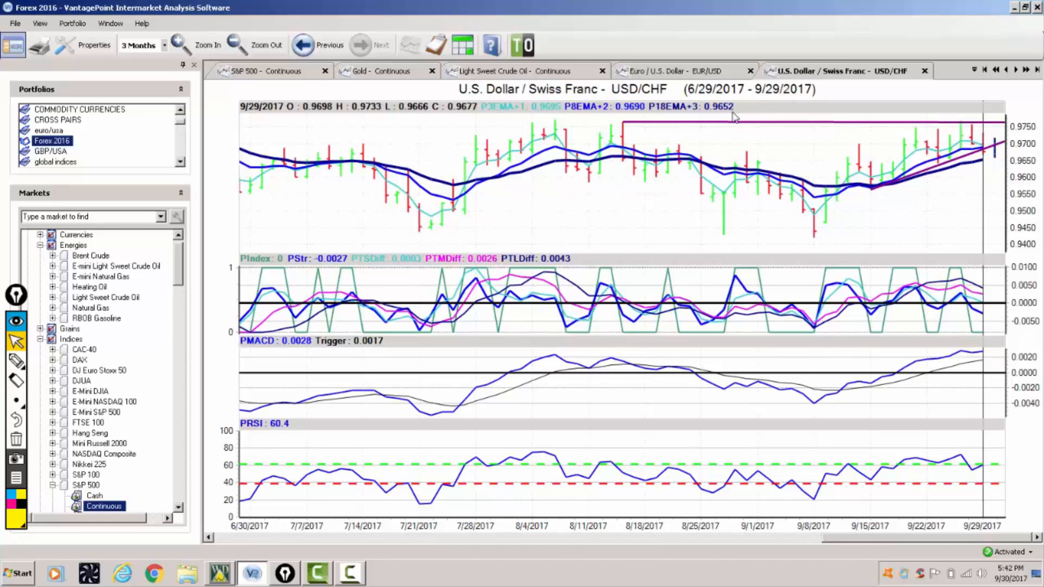
pyautogui.moveTo(715, 122)
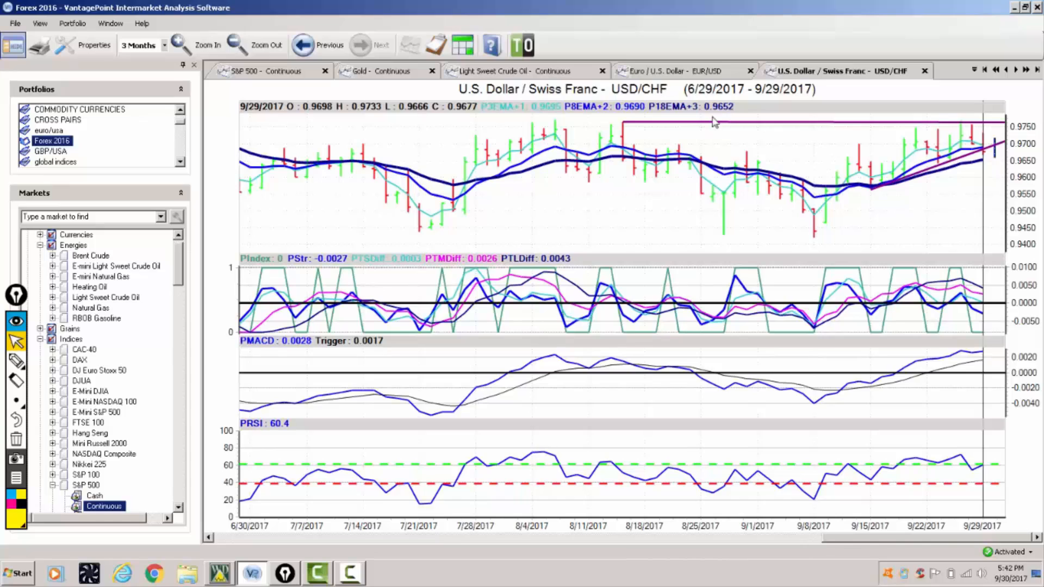
pyautogui.moveTo(724, 115)
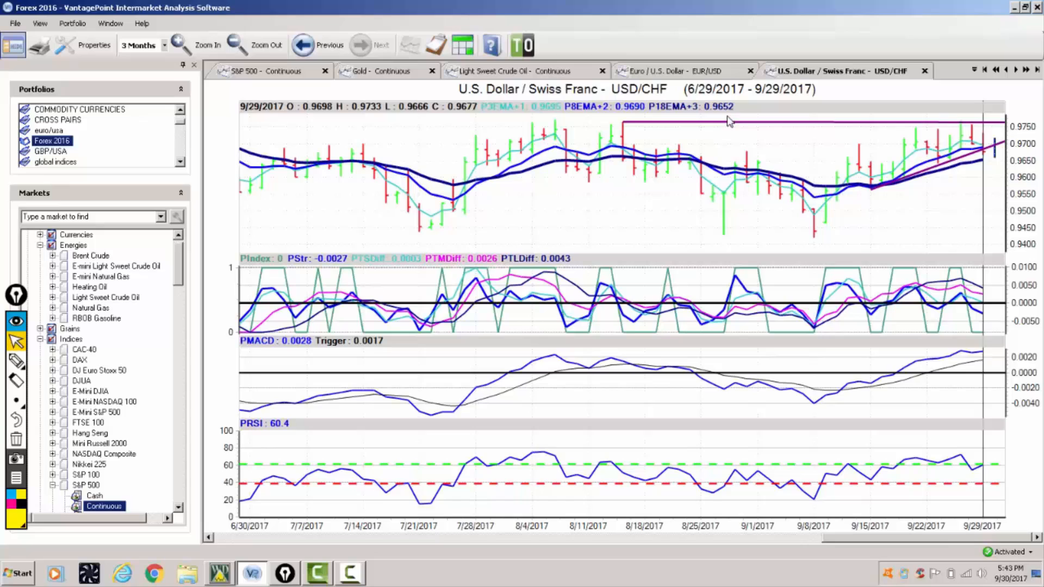
pyautogui.moveTo(942, 465)
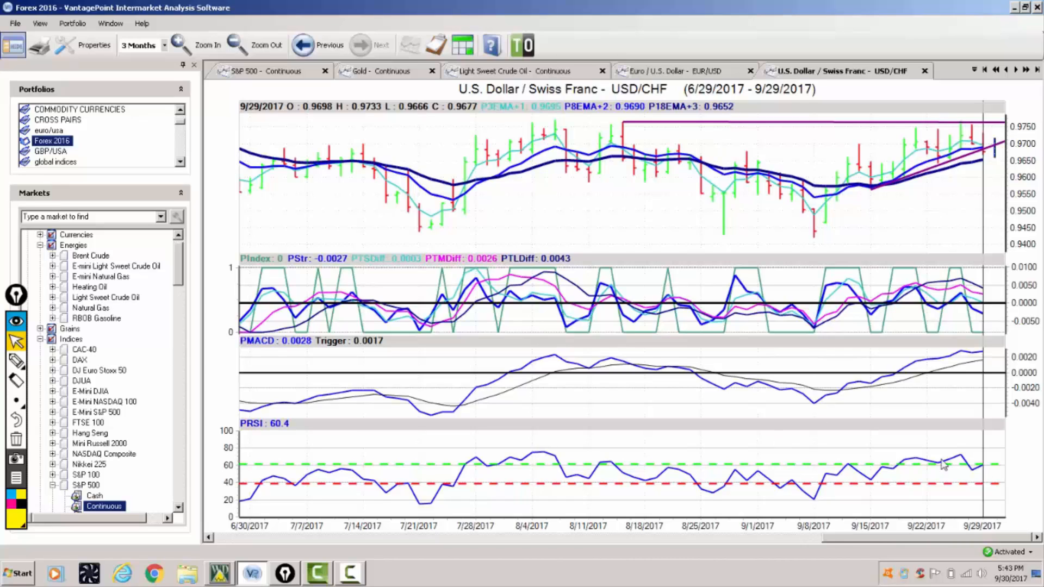
pyautogui.moveTo(949, 358)
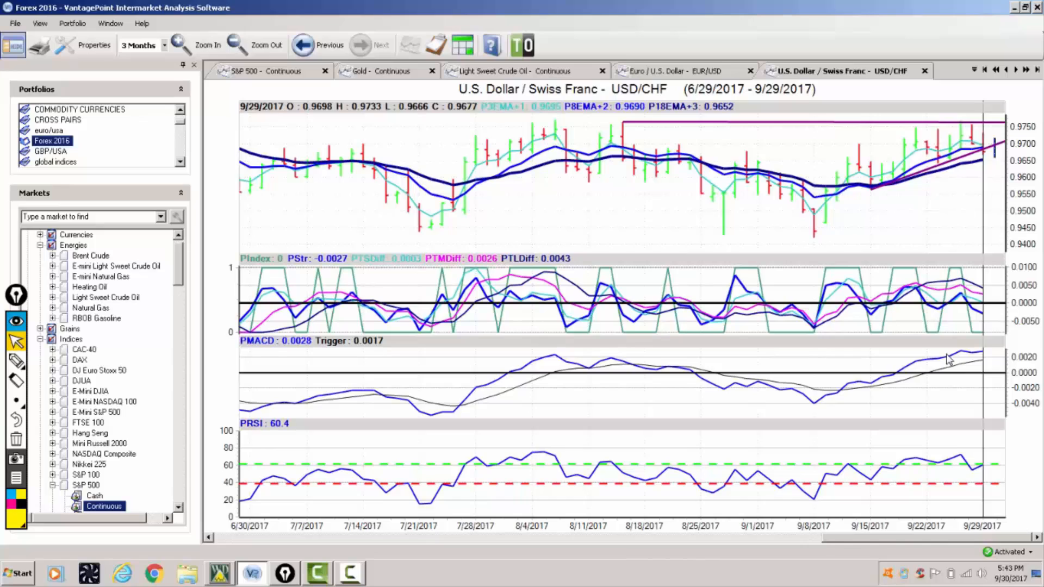
pyautogui.moveTo(945, 371)
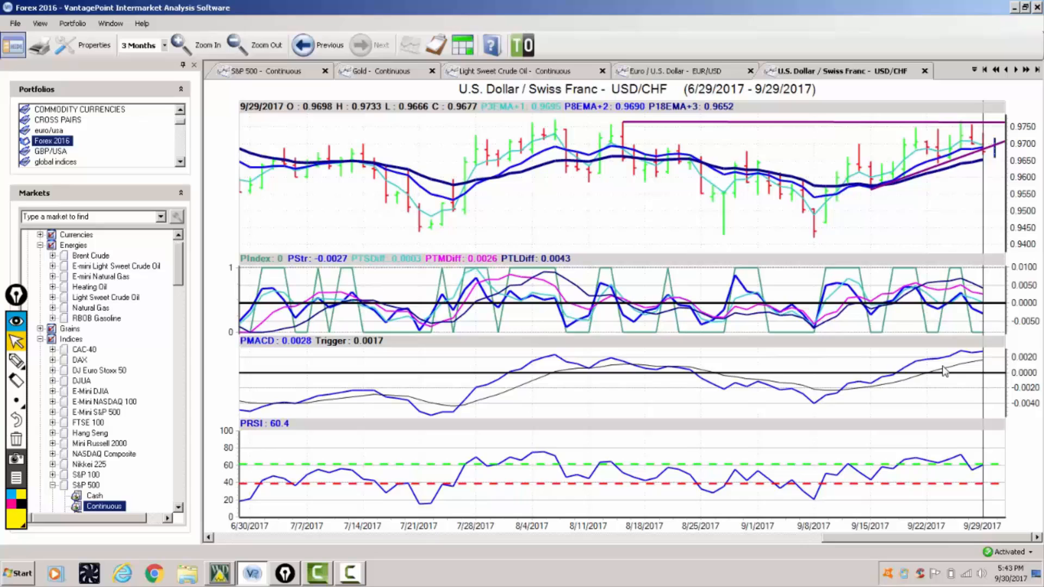
pyautogui.moveTo(799, 130)
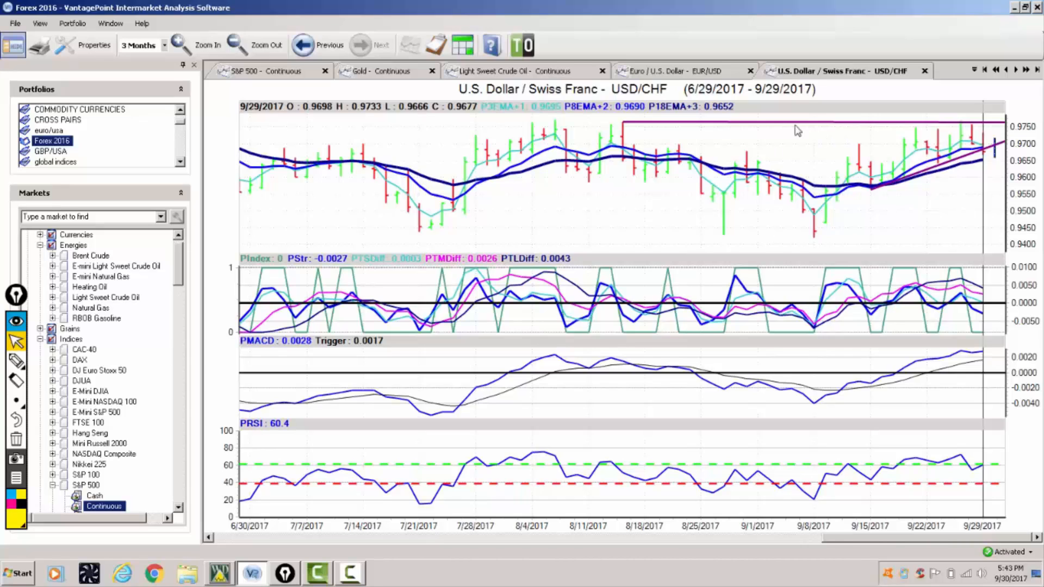
pyautogui.moveTo(731, 112)
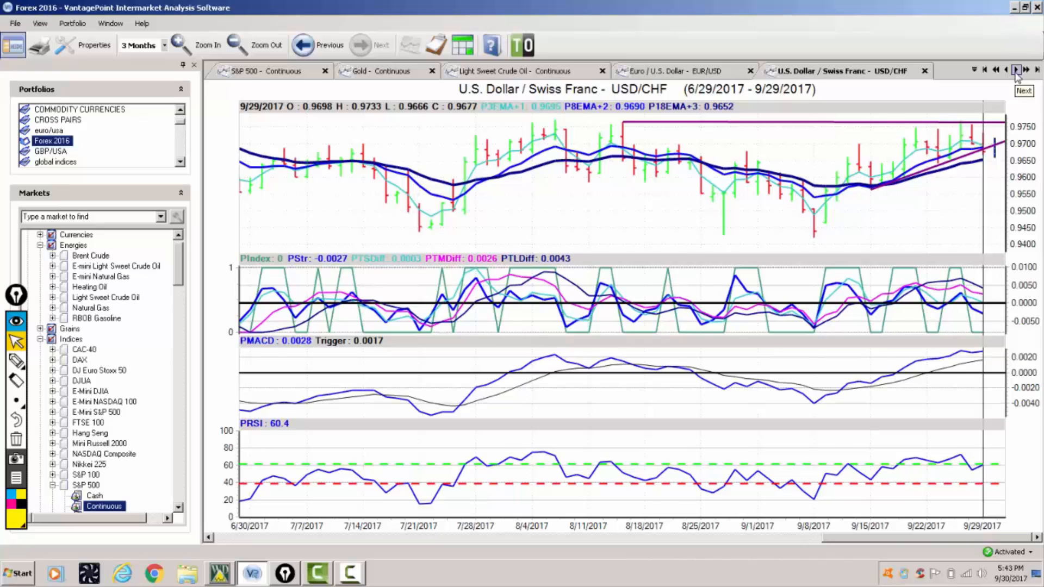
pyautogui.click(1016, 69)
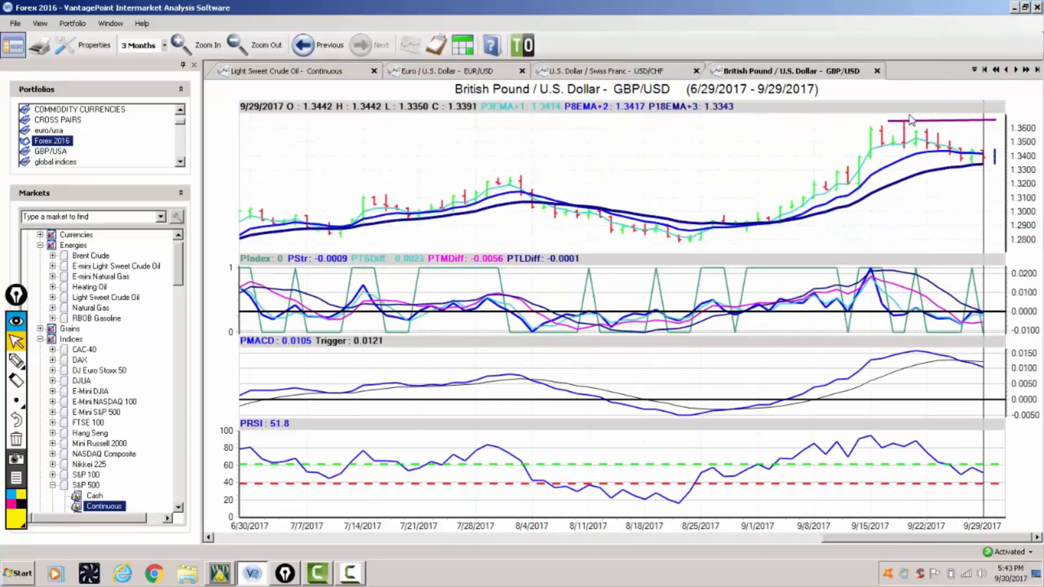
pyautogui.moveTo(691, 122)
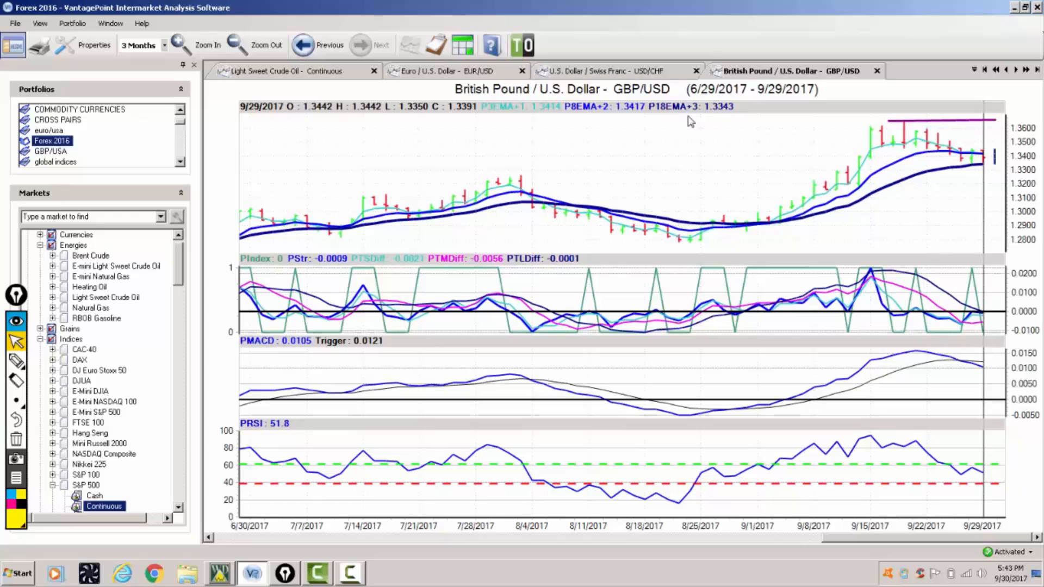
pyautogui.moveTo(732, 119)
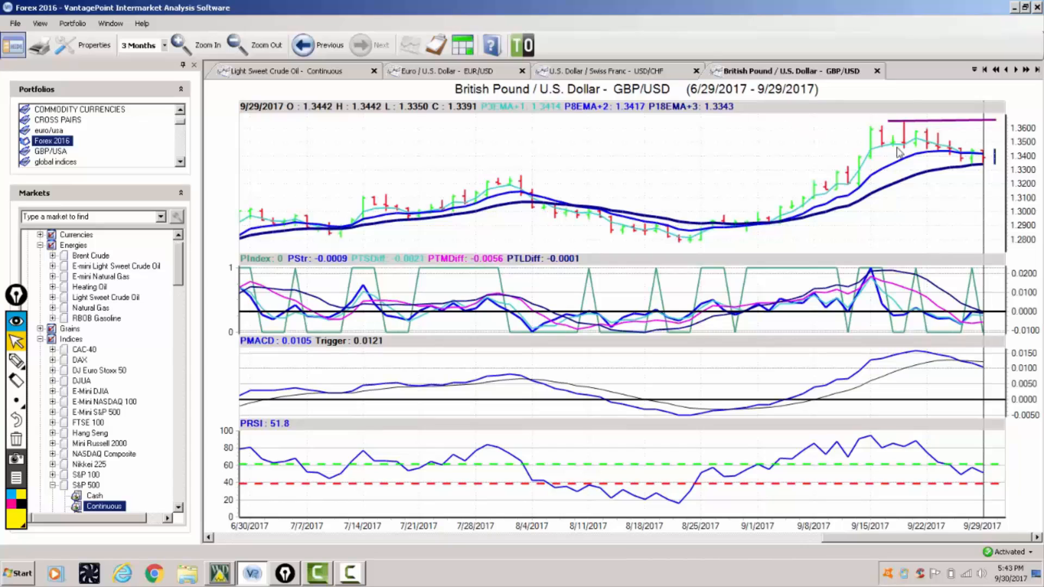
pyautogui.moveTo(722, 130)
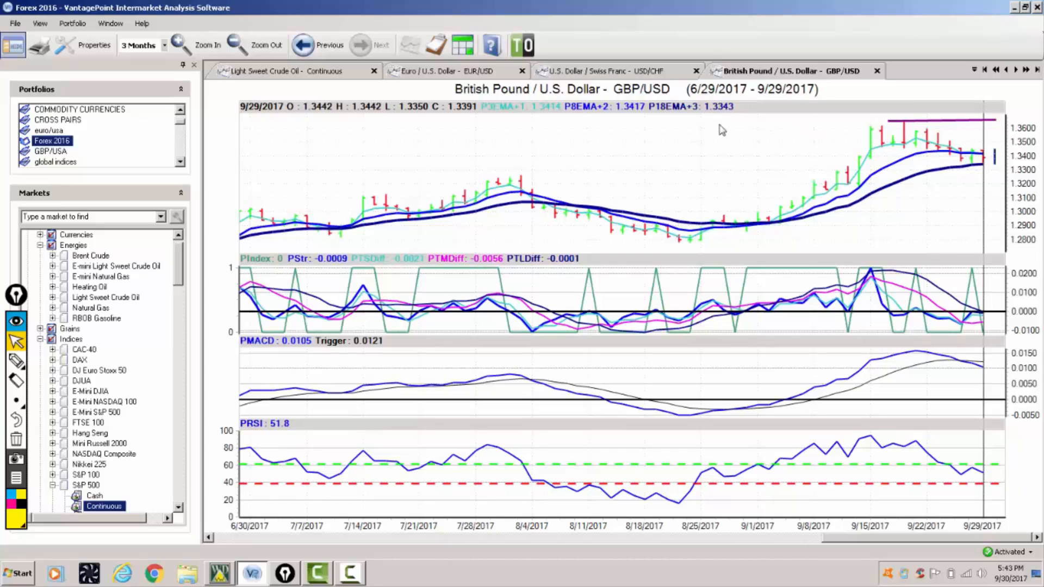
pyautogui.moveTo(714, 118)
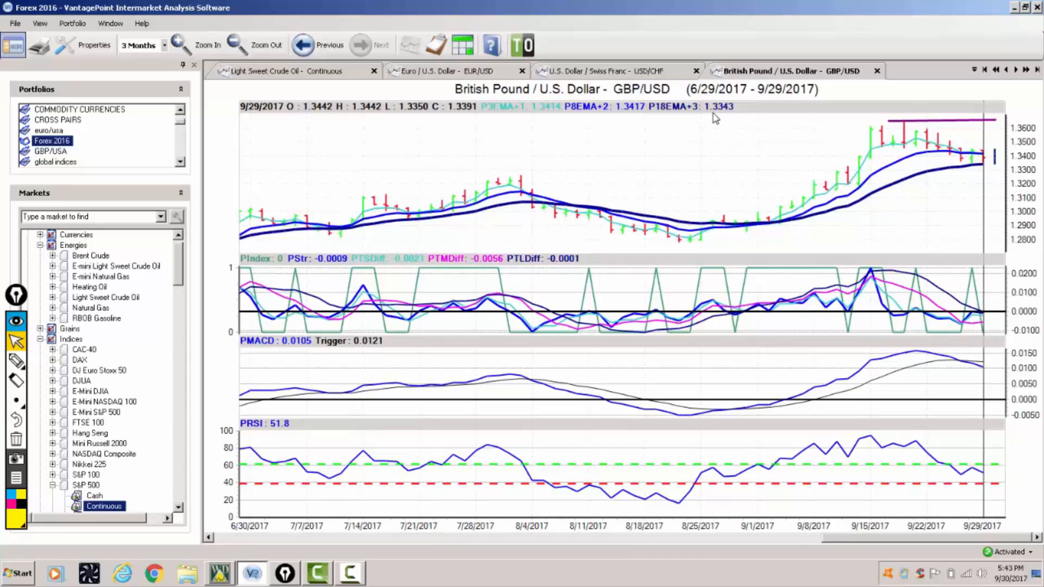
pyautogui.moveTo(970, 371)
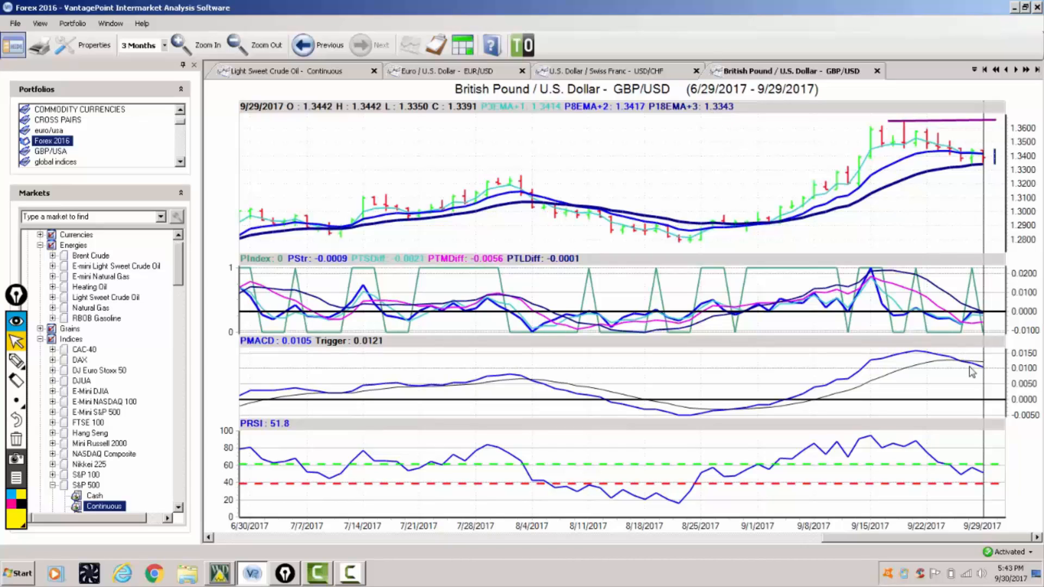
pyautogui.moveTo(969, 394)
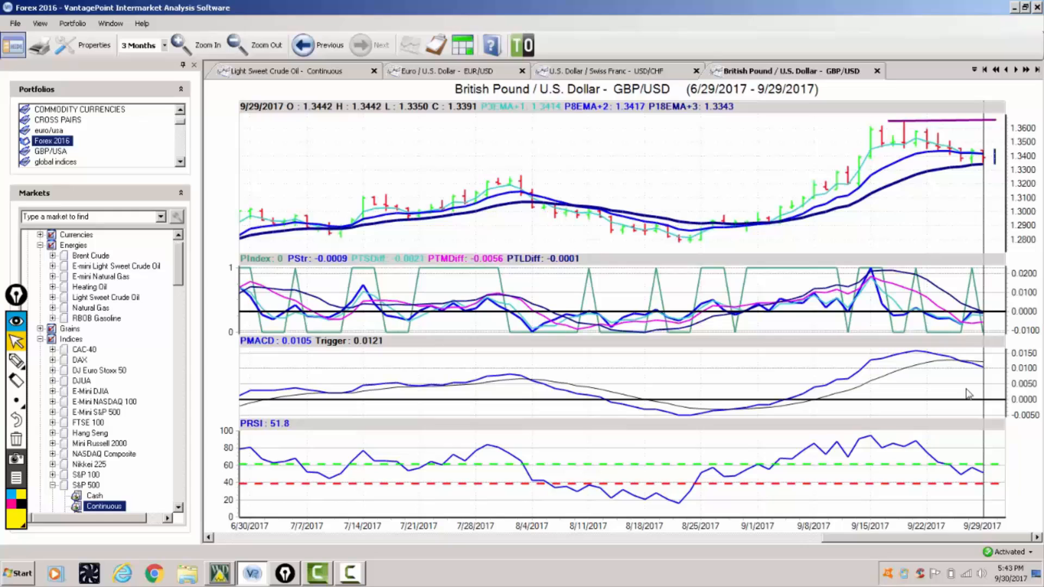
pyautogui.moveTo(966, 406)
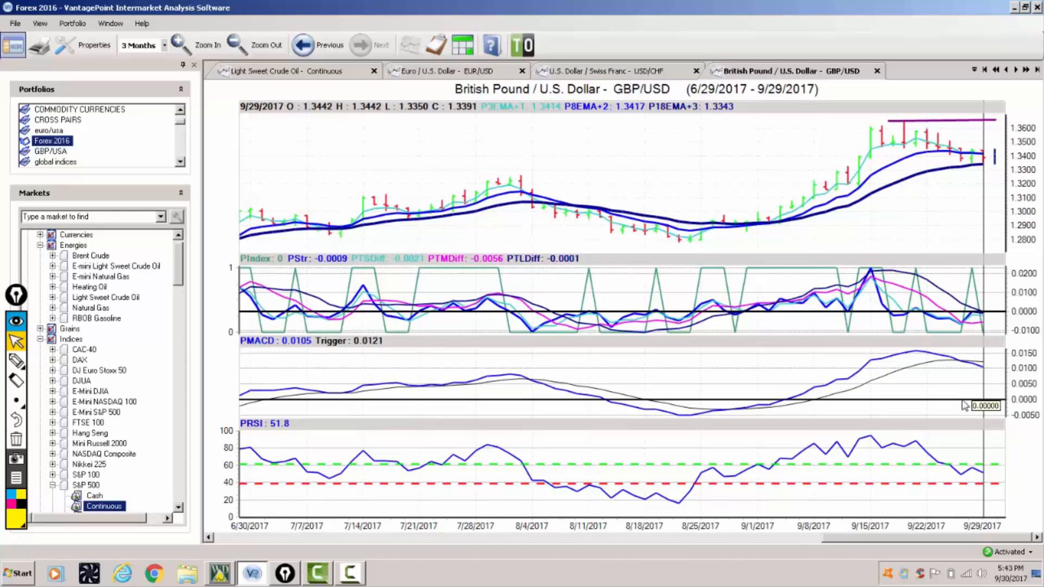
pyautogui.moveTo(946, 404)
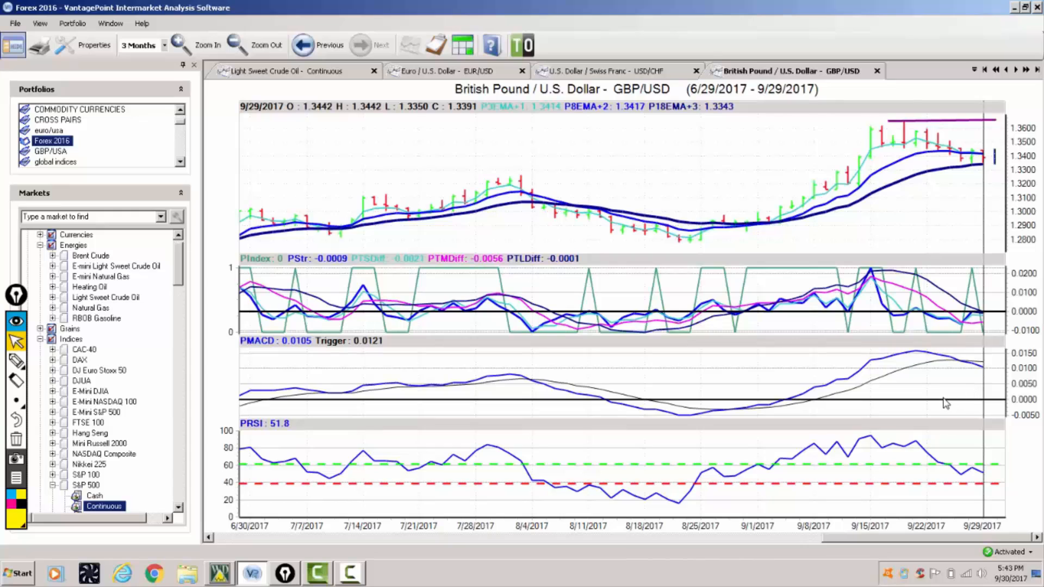
pyautogui.moveTo(945, 362)
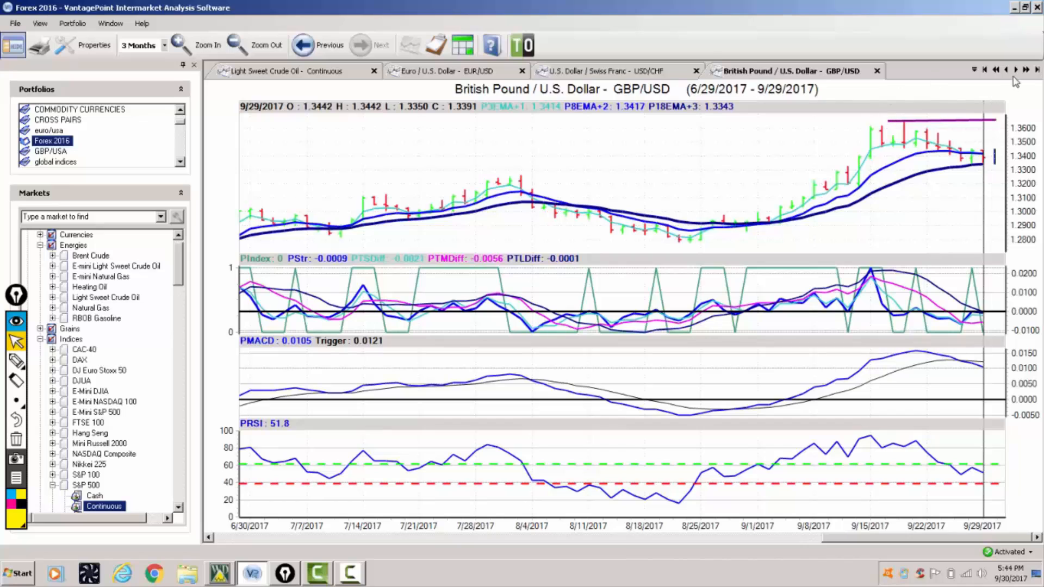
pyautogui.click(1015, 69)
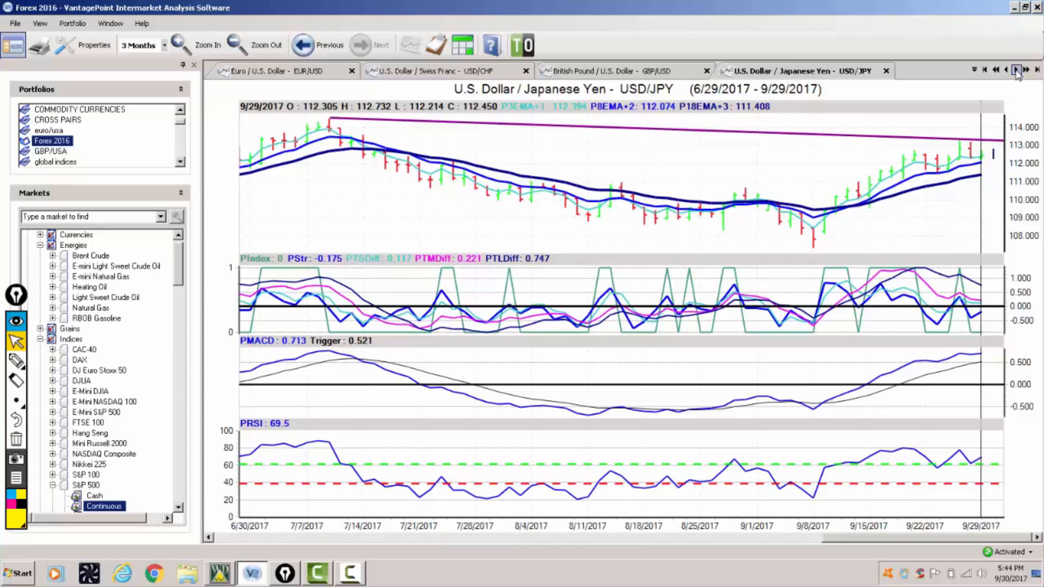
pyautogui.moveTo(163, 54)
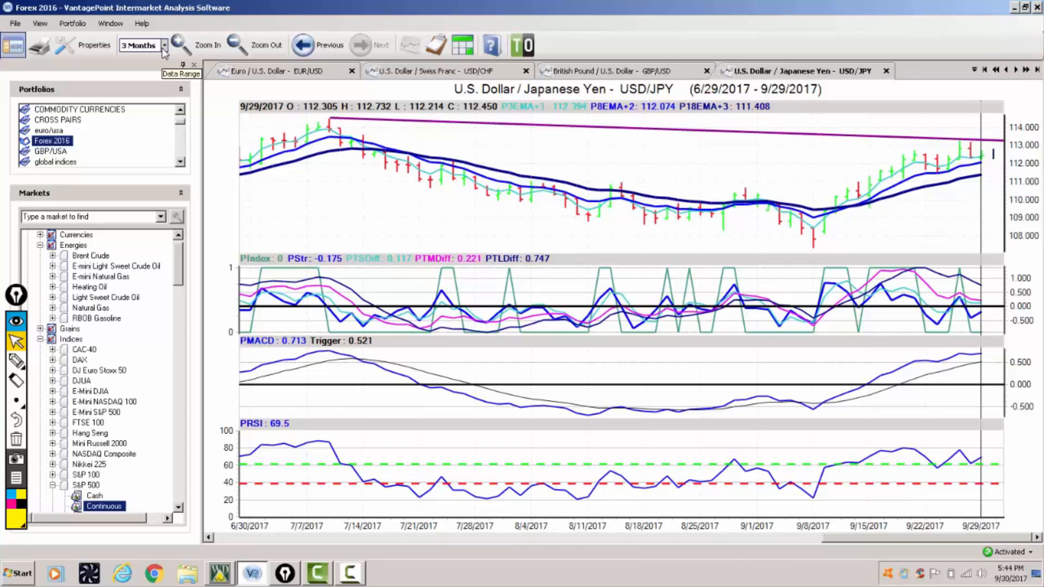
# - Set the USD/JPY data range to 6 Months, then reopen the range list
pyautogui.click(163, 45)
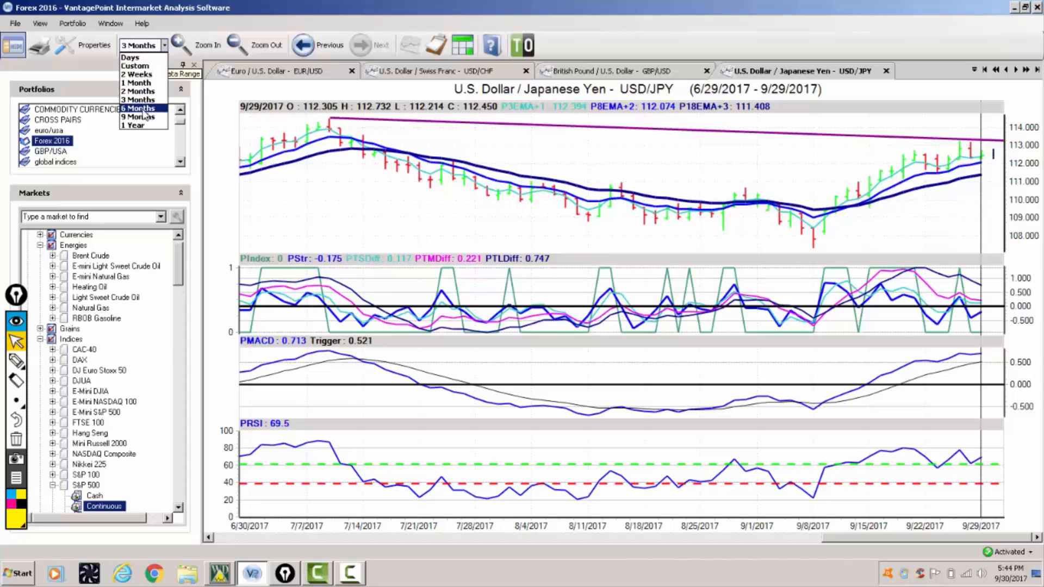
pyautogui.click(137, 108)
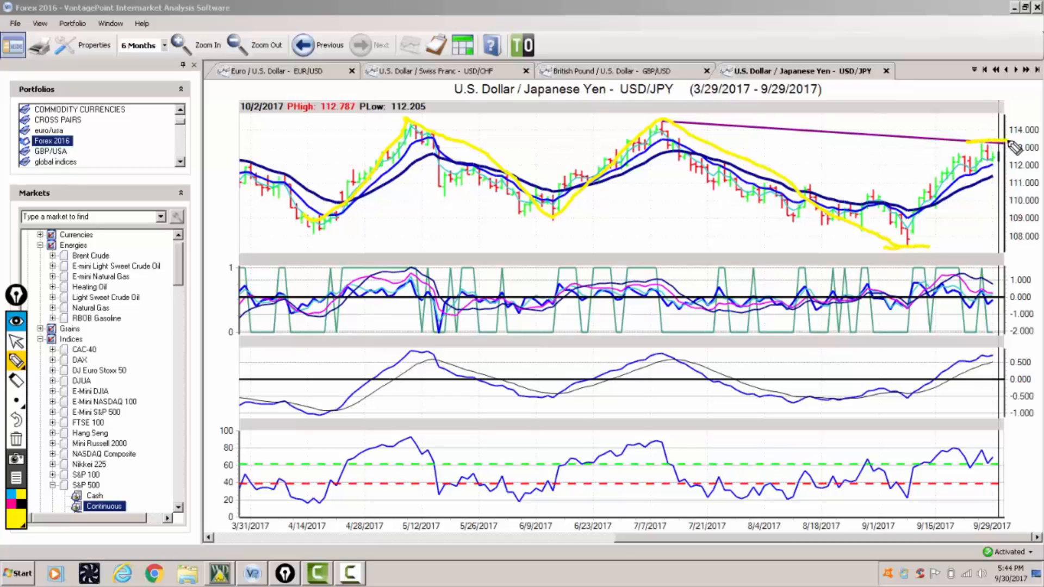
pyautogui.moveTo(133, 296)
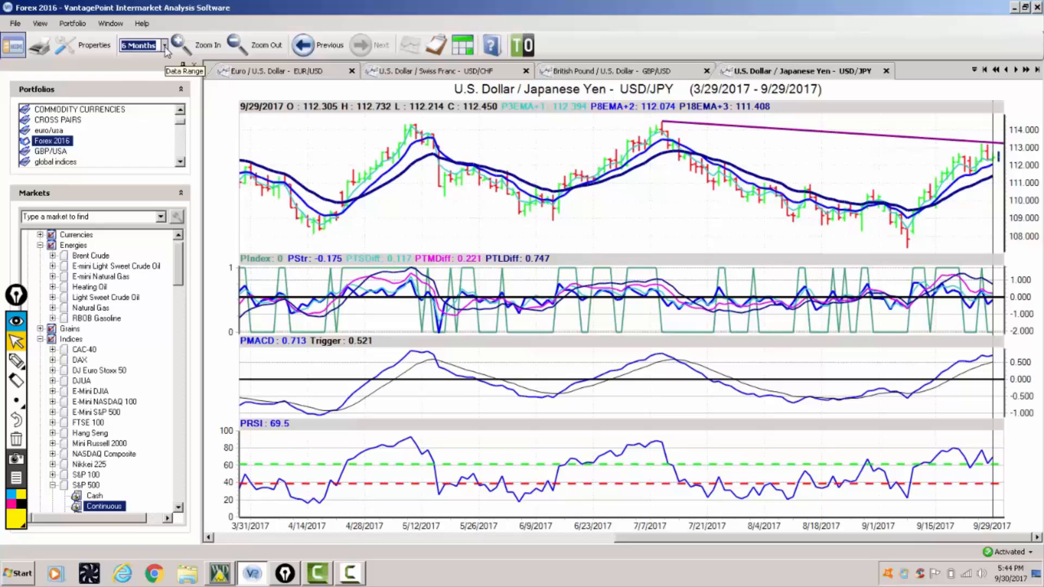
pyautogui.click(164, 44)
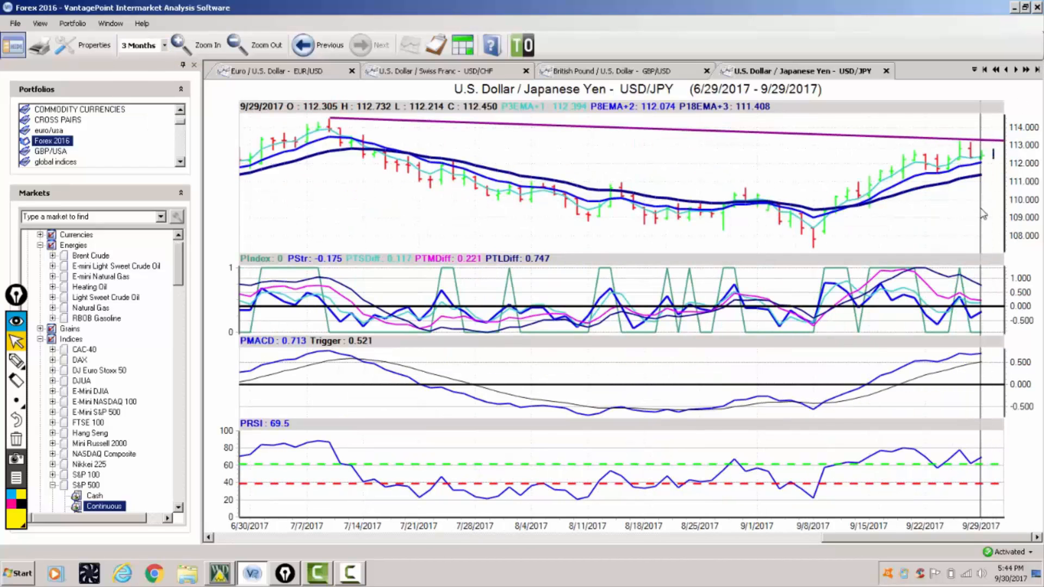
pyautogui.moveTo(759, 117)
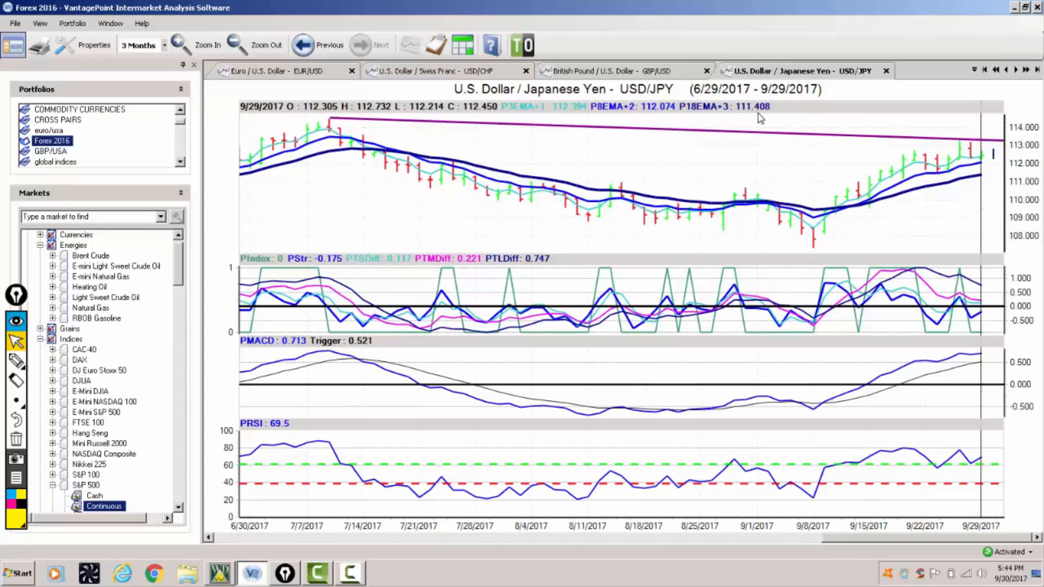
pyautogui.moveTo(825, 356)
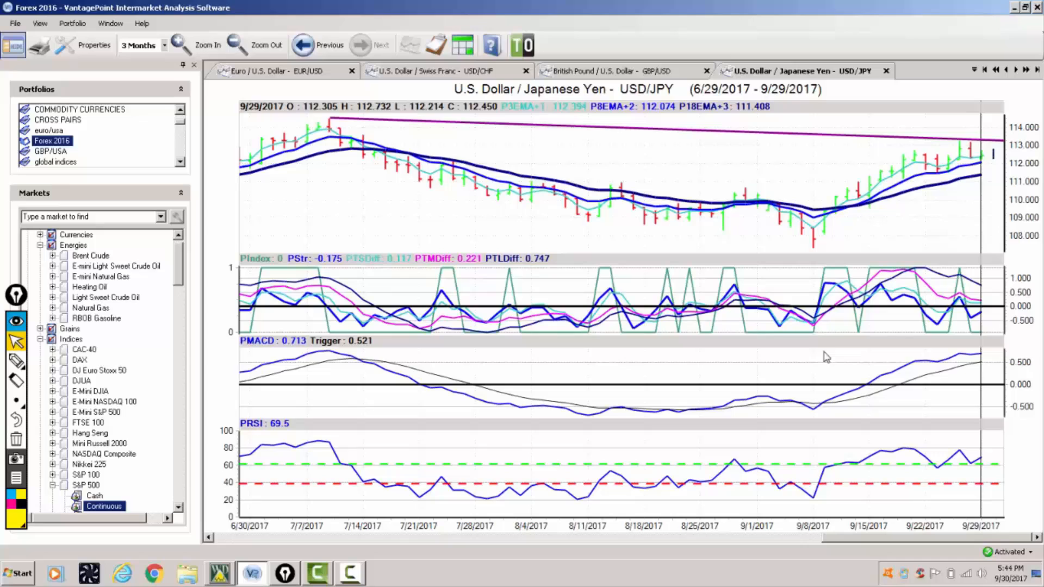
pyautogui.moveTo(892, 275)
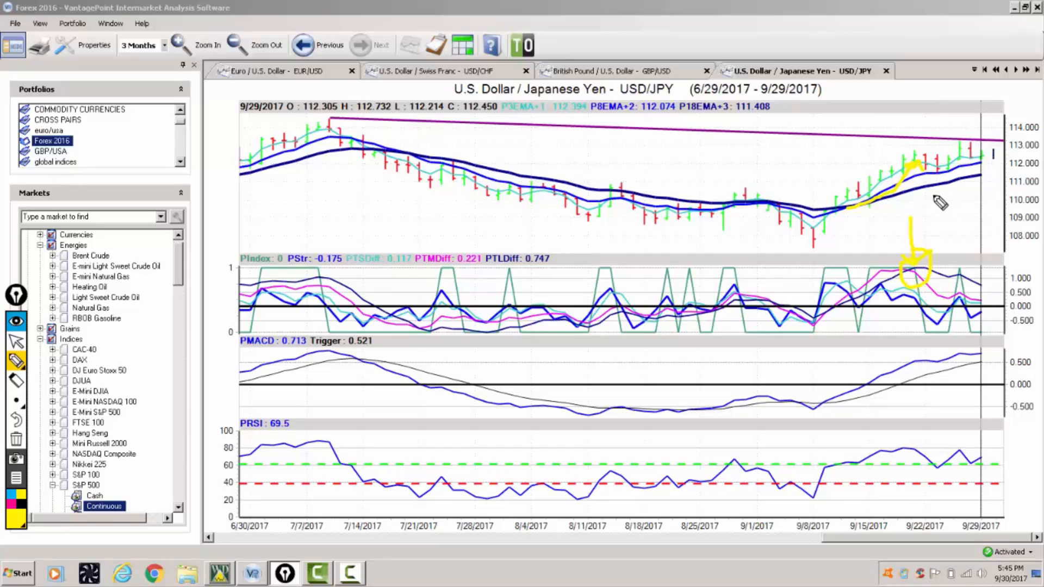
pyautogui.moveTo(948, 160)
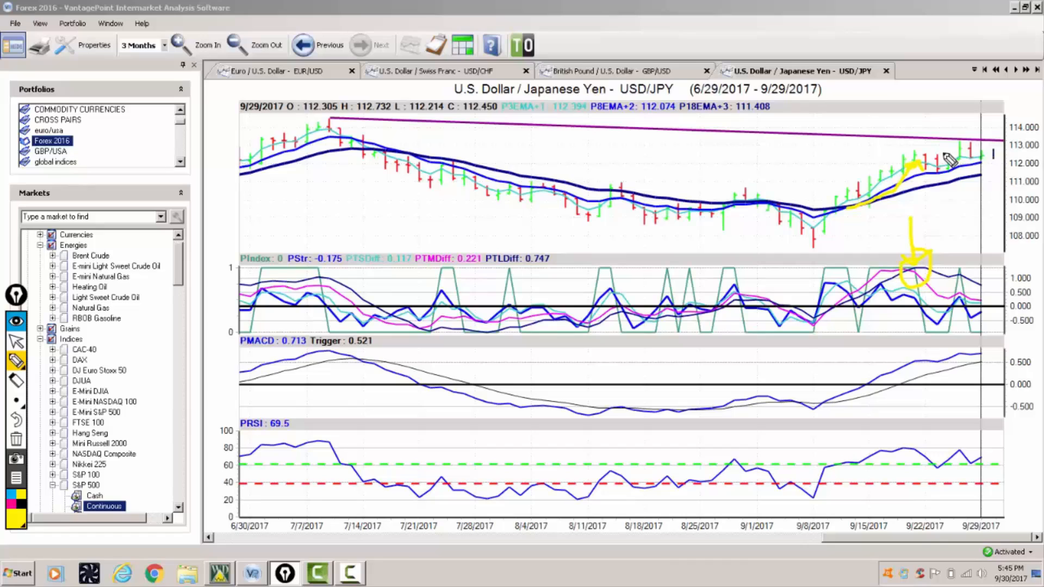
pyautogui.moveTo(948, 275)
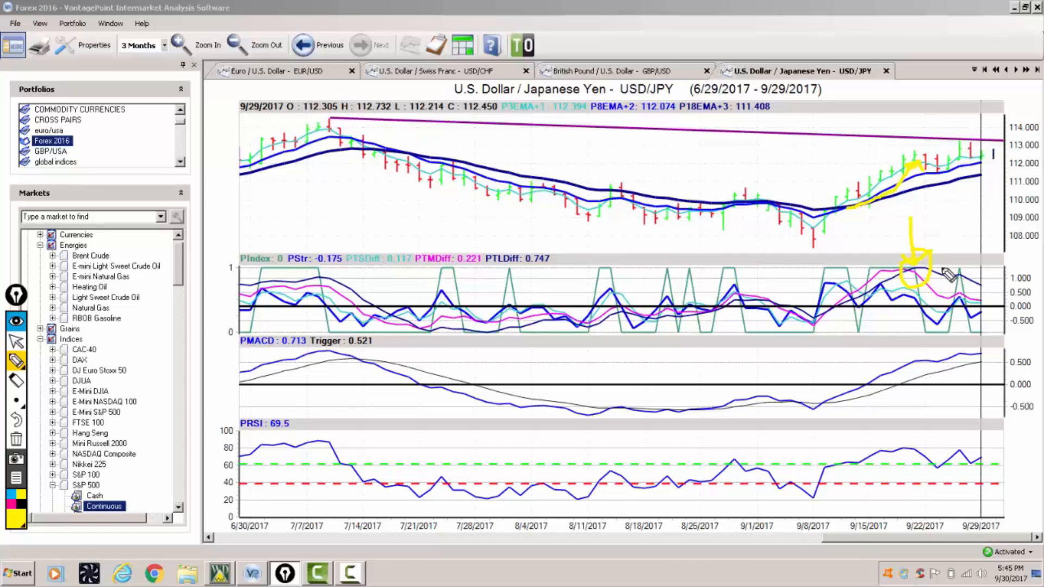
pyautogui.moveTo(966, 472)
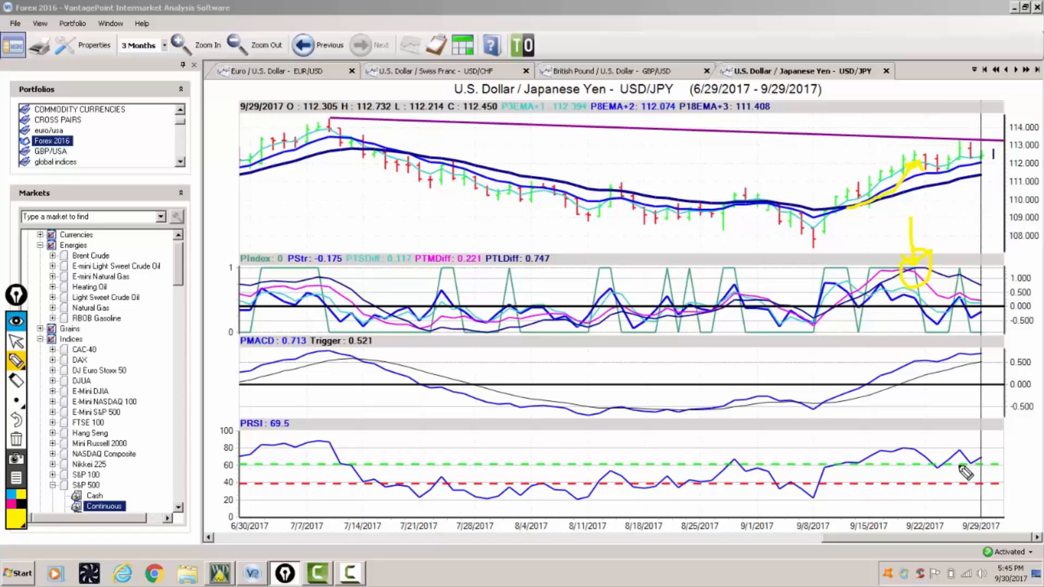
pyautogui.moveTo(732, 136)
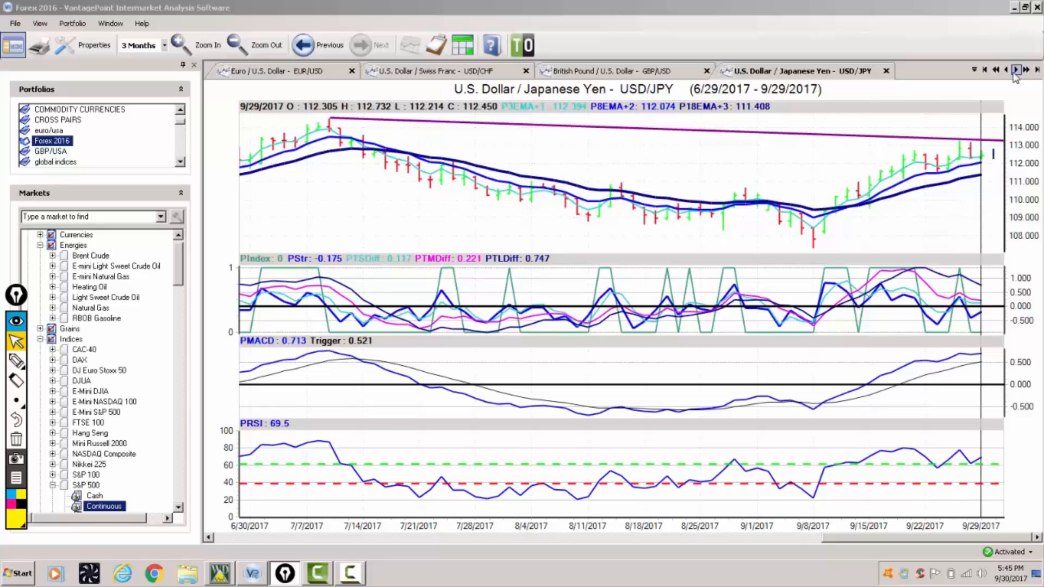
# - Advance to the U.S. Dollar / Canadian Dollar chart tab
pyautogui.click(1014, 68)
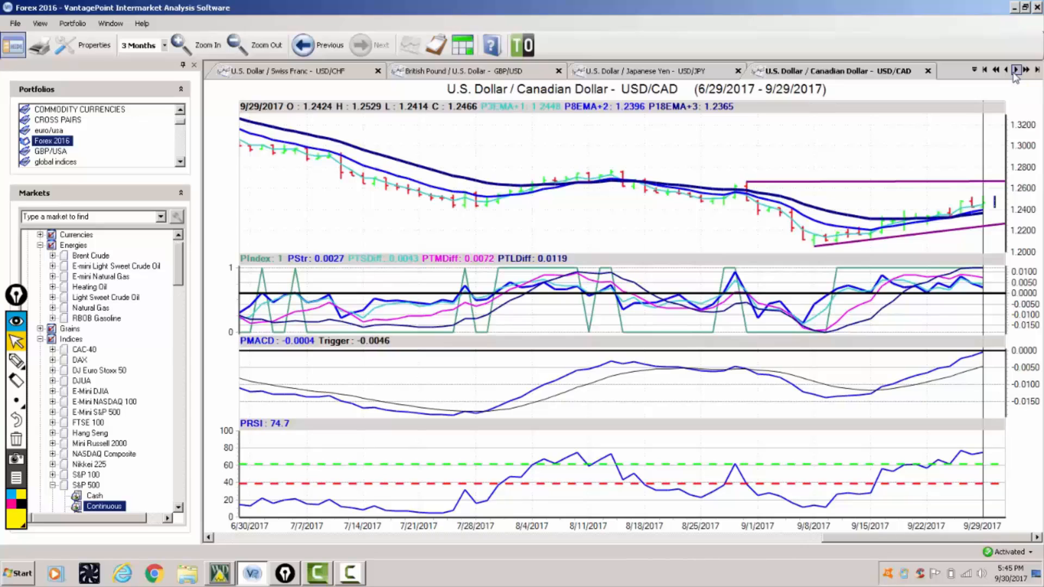
pyautogui.moveTo(982, 113)
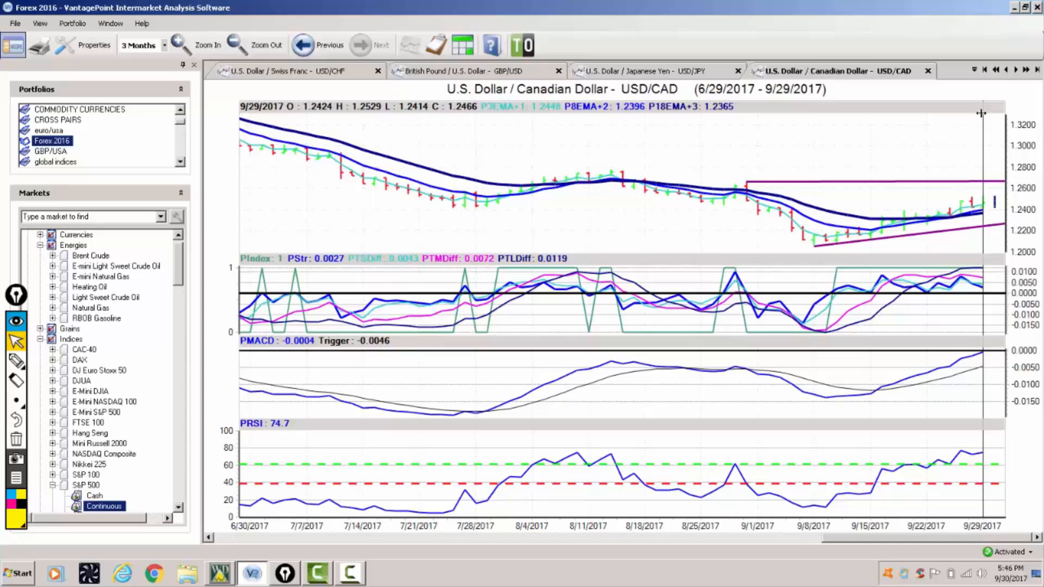
pyautogui.moveTo(1012, 165)
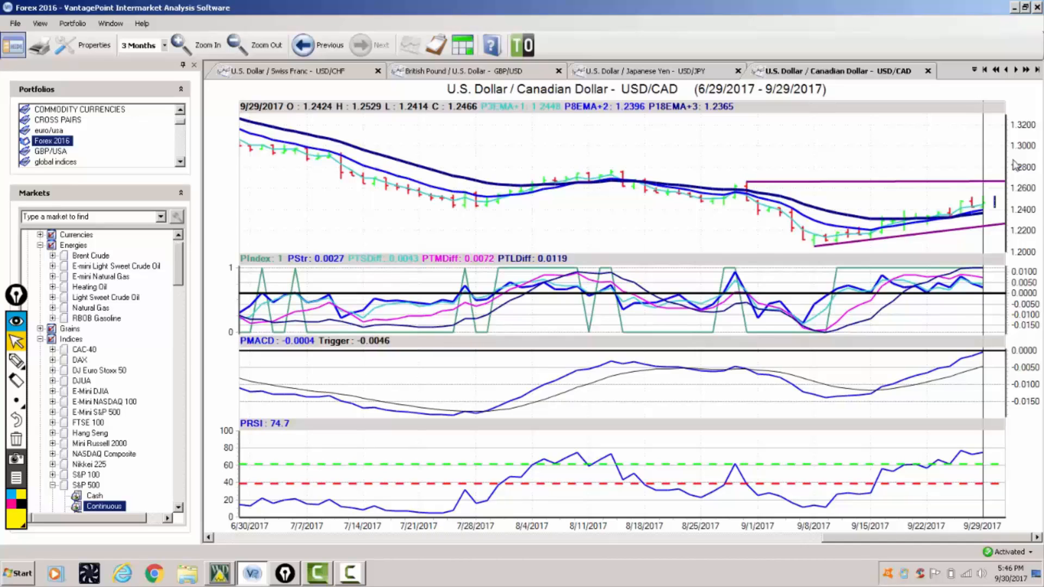
pyautogui.moveTo(724, 113)
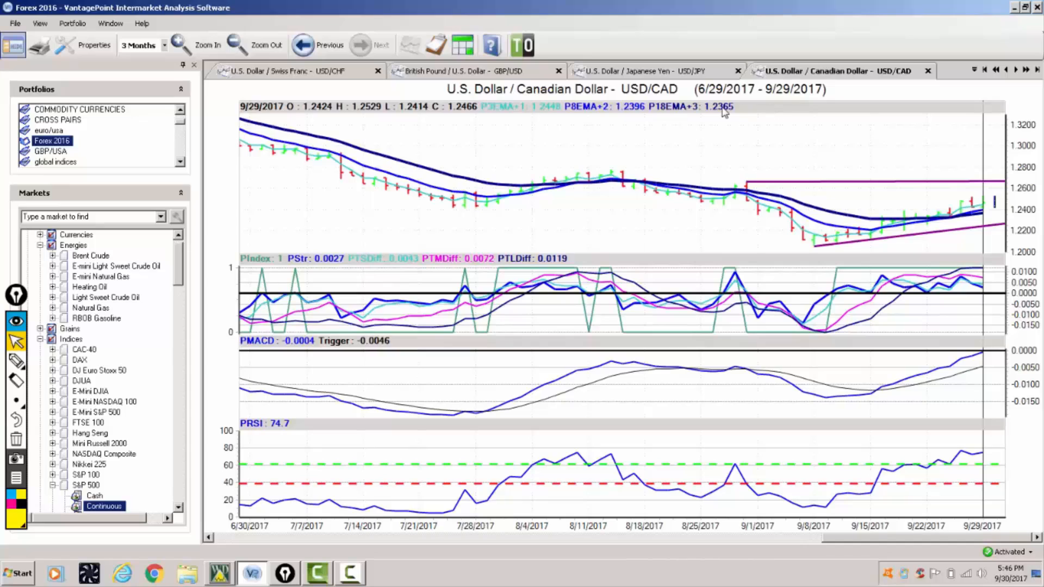
pyautogui.moveTo(717, 121)
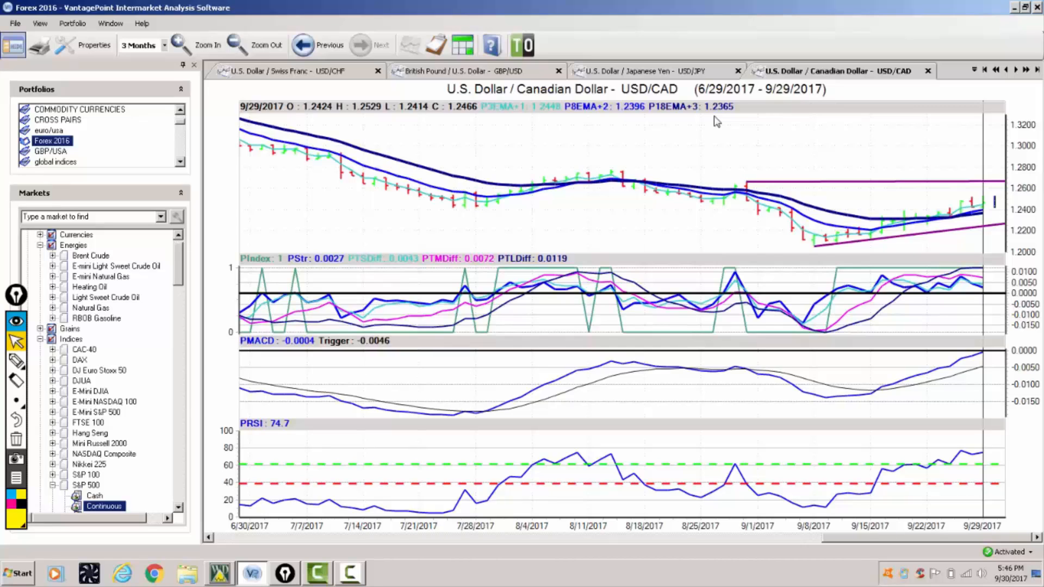
pyautogui.moveTo(688, 125)
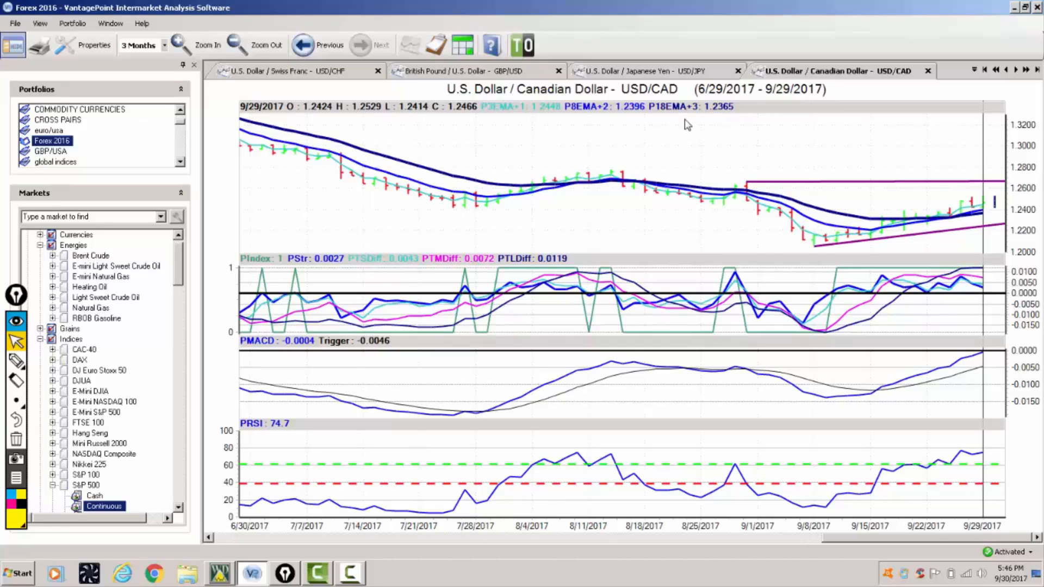
pyautogui.moveTo(712, 124)
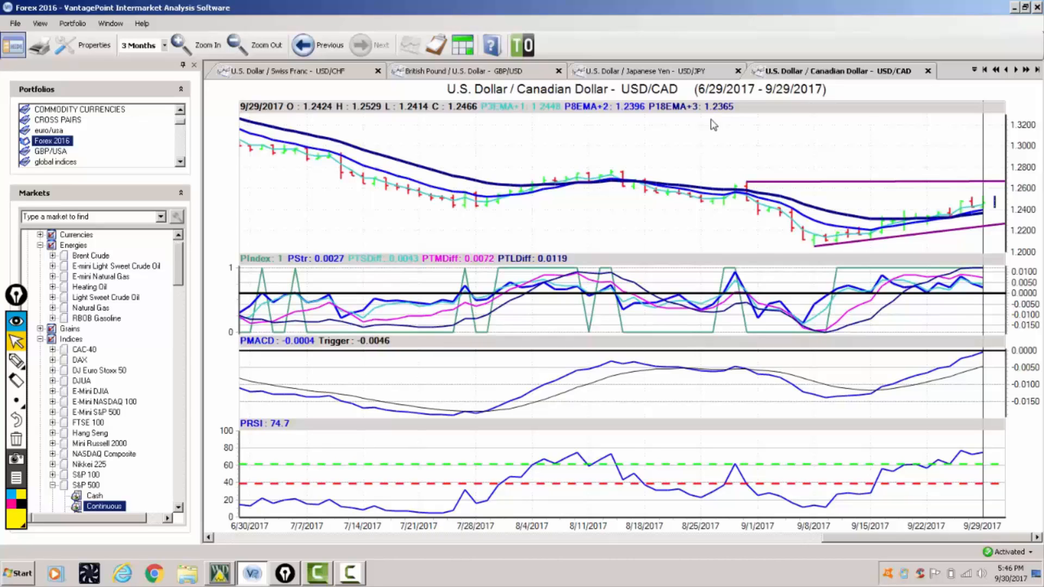
pyautogui.moveTo(732, 120)
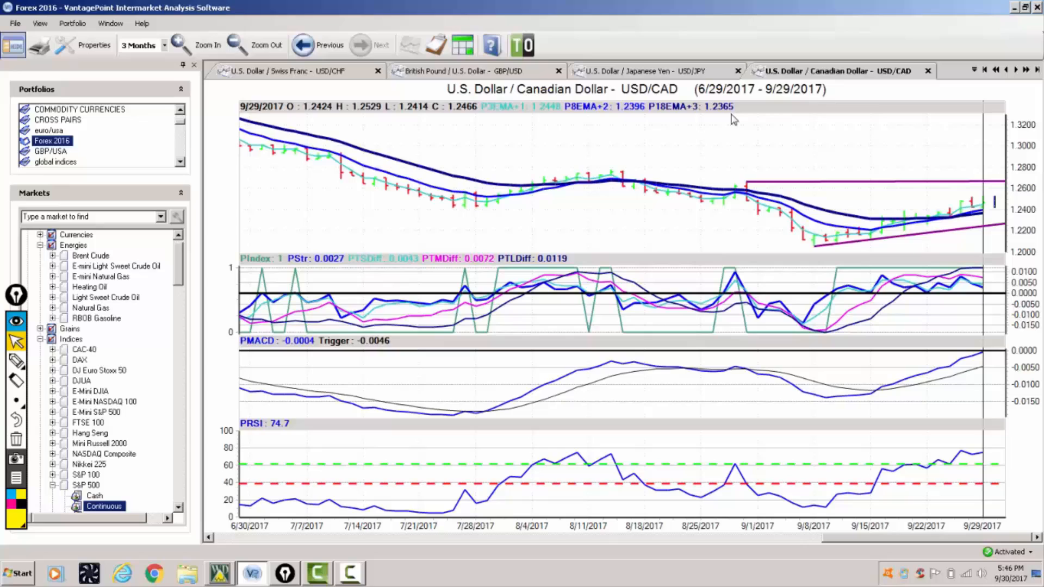
pyautogui.moveTo(1002, 153)
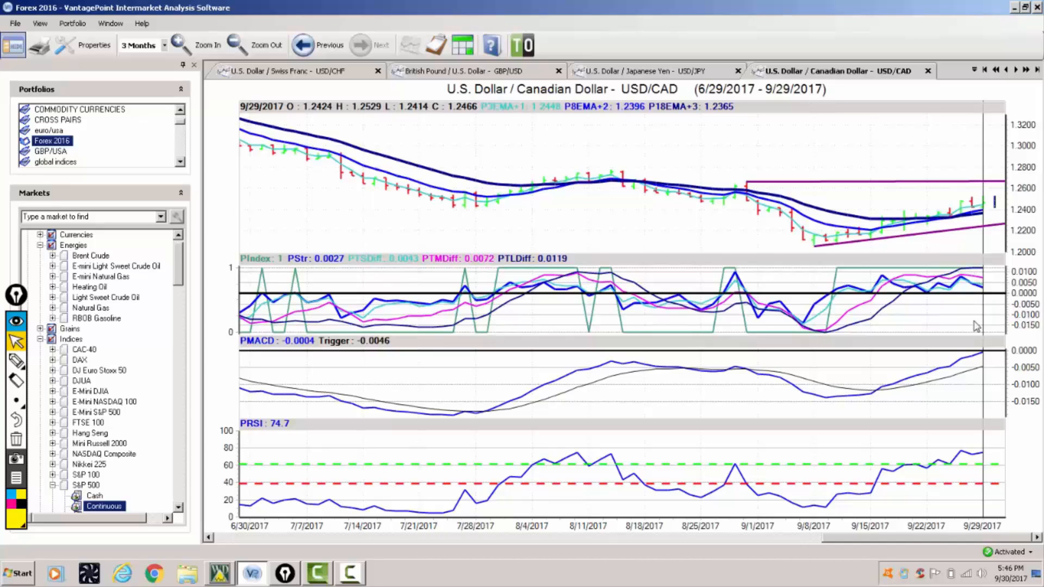
pyautogui.moveTo(978, 358)
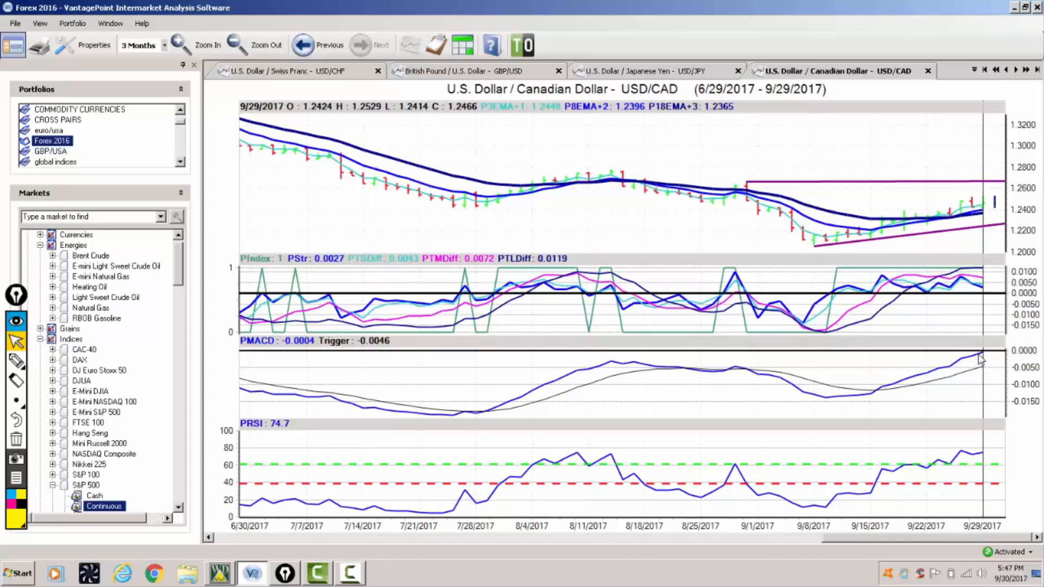
pyautogui.moveTo(859, 439)
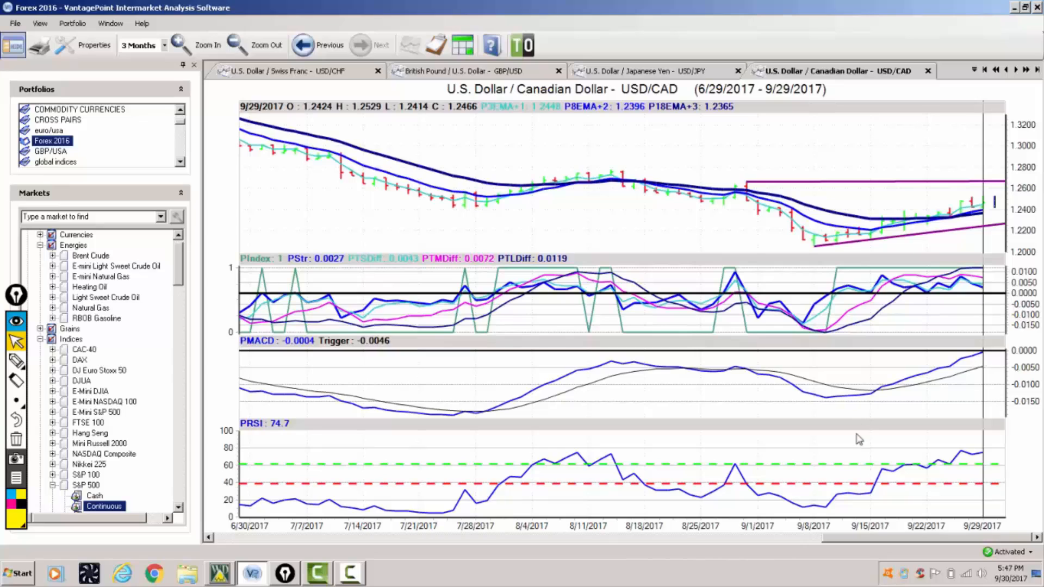
pyautogui.moveTo(968, 463)
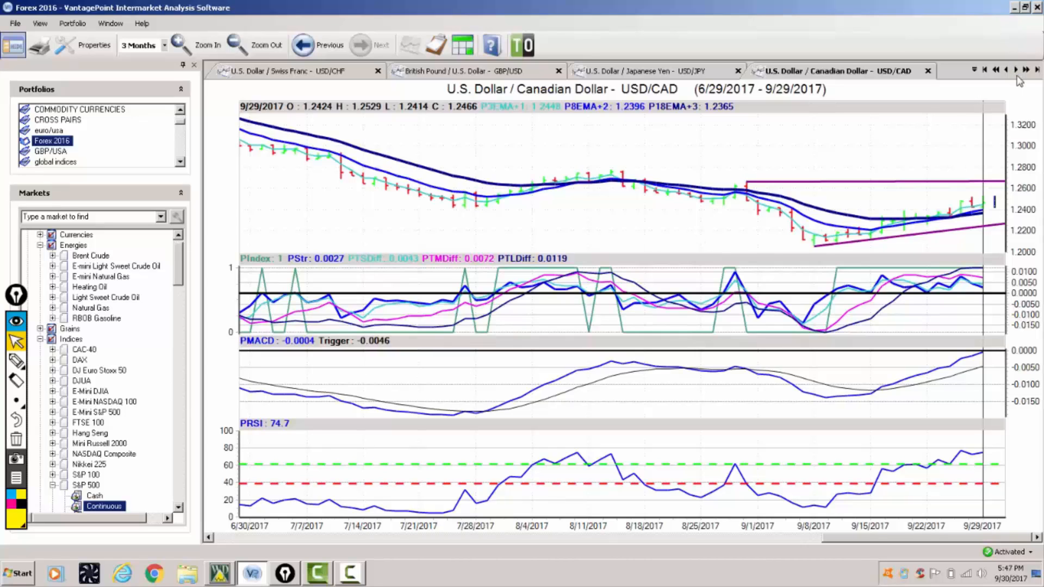
# - Advance to the AUD/USD chart and bring up the Data Range list
pyautogui.click(1016, 69)
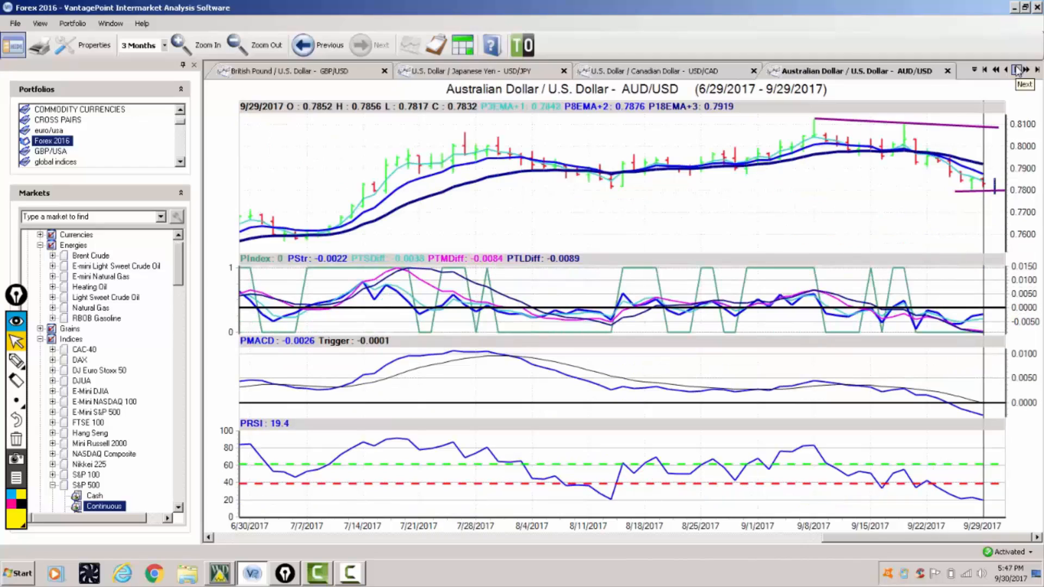
pyautogui.moveTo(975, 200)
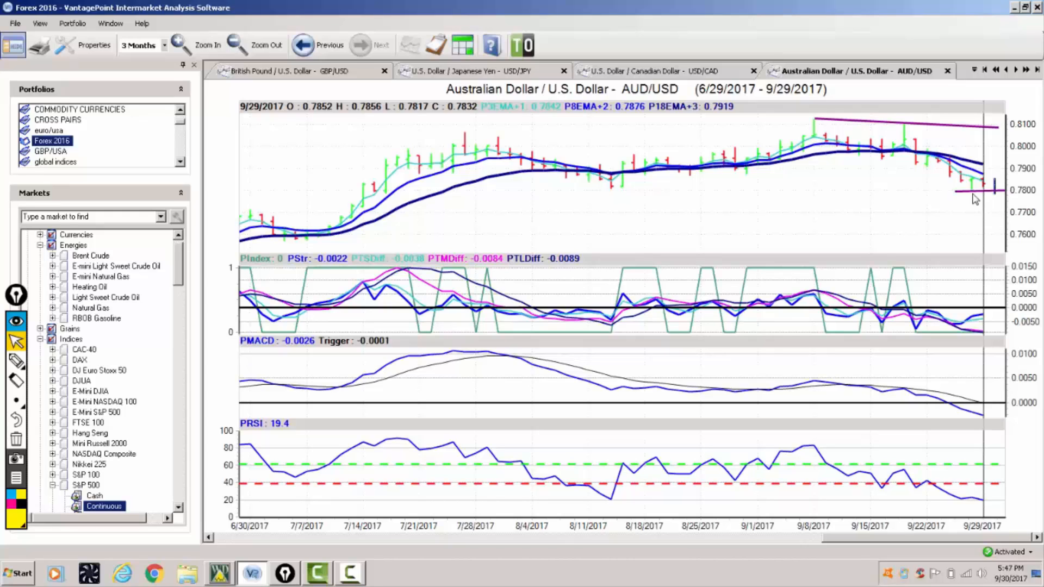
pyautogui.moveTo(976, 199)
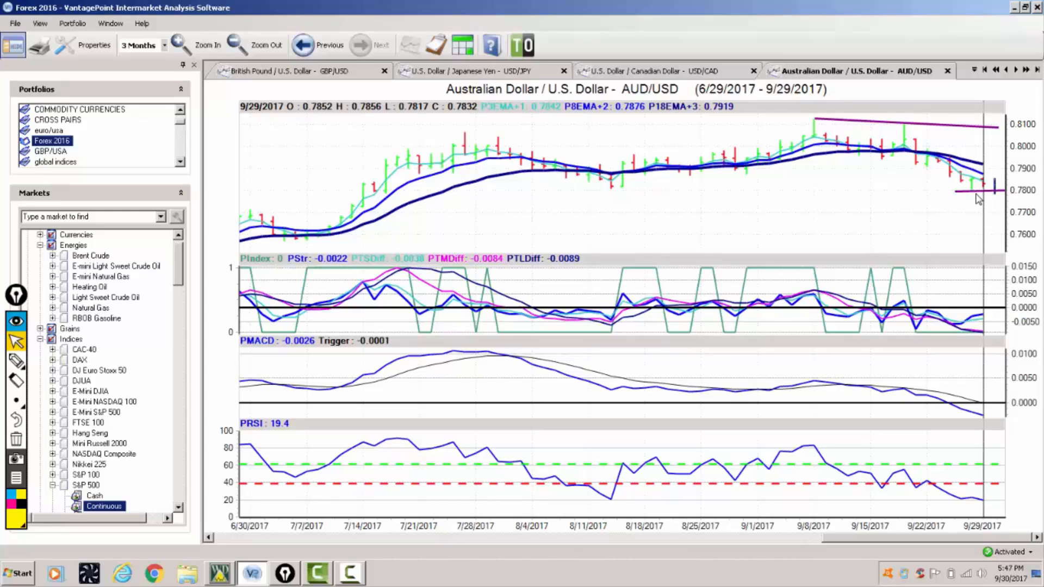
pyautogui.moveTo(966, 196)
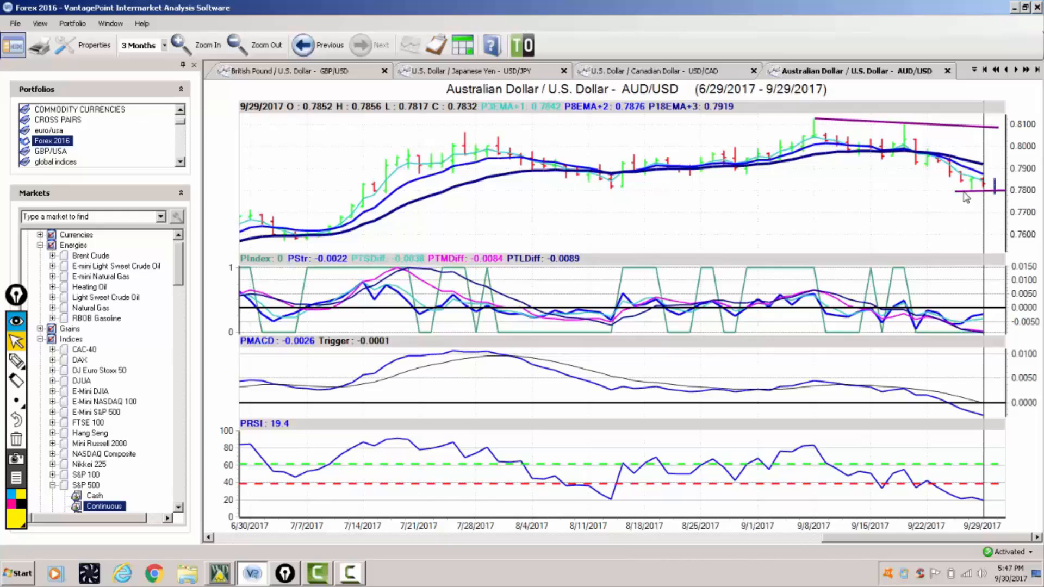
pyautogui.moveTo(733, 181)
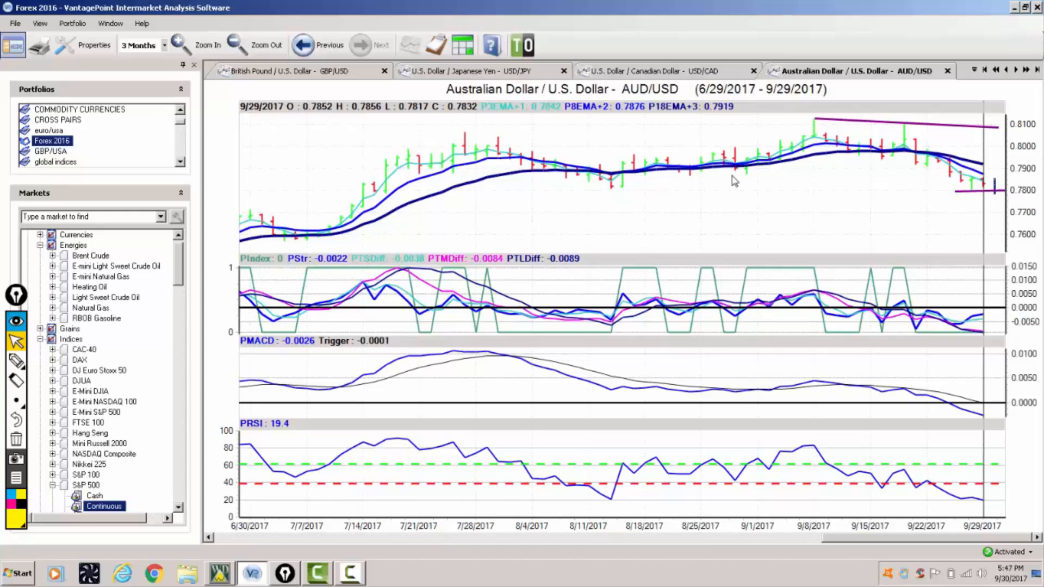
pyautogui.moveTo(727, 117)
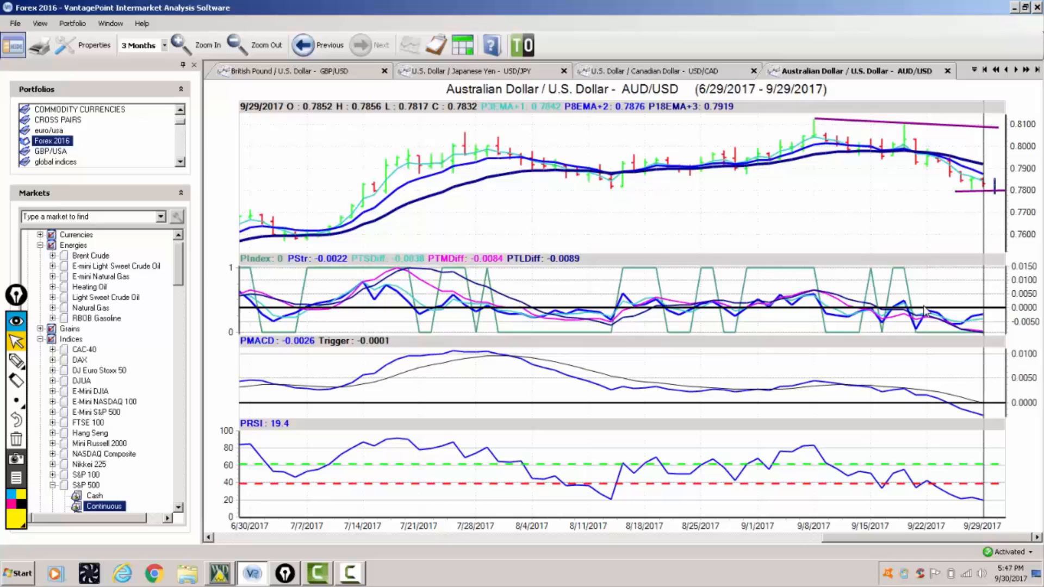
pyautogui.moveTo(370, 183)
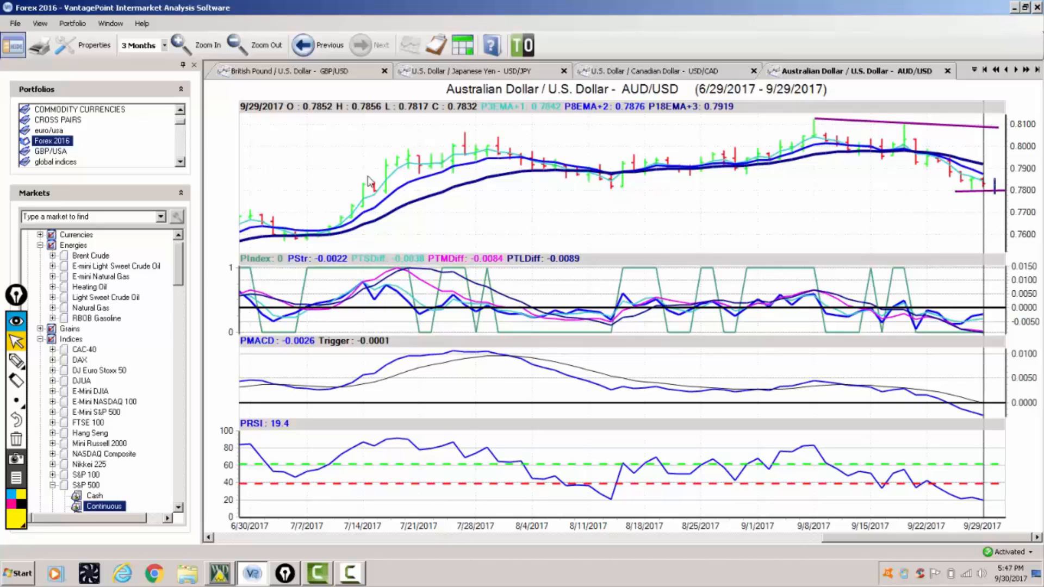
pyautogui.click(164, 44)
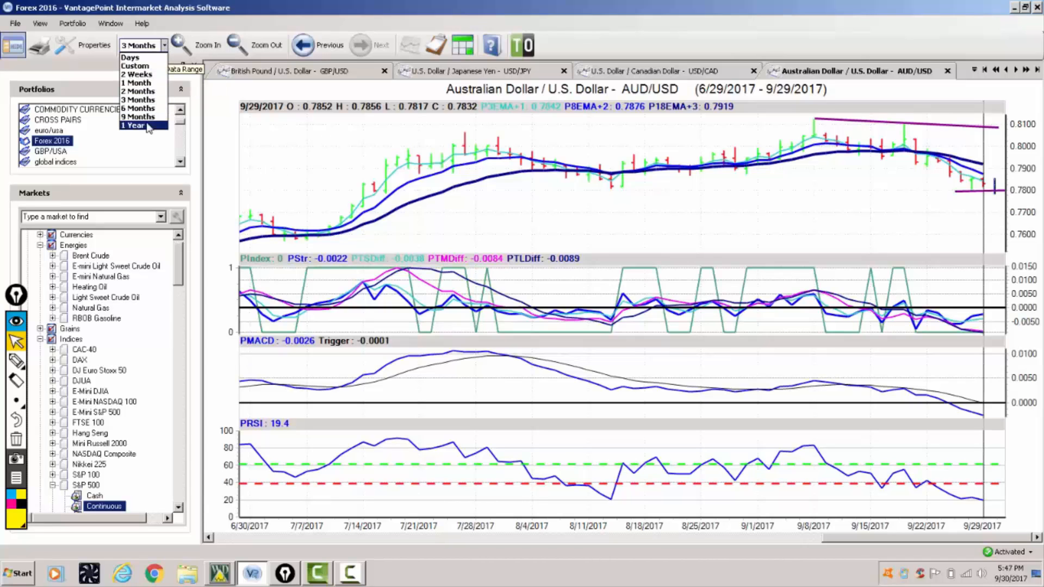
# - View AUD/USD over 1 Year, revert to 3 Months, then advance to NZD/USD
pyautogui.click(132, 125)
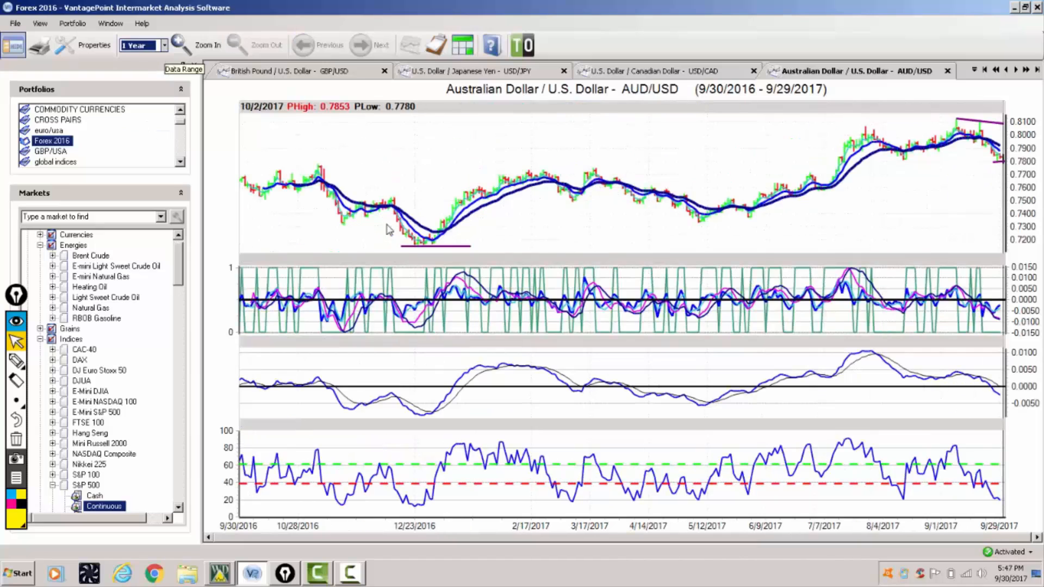
pyautogui.moveTo(592, 229)
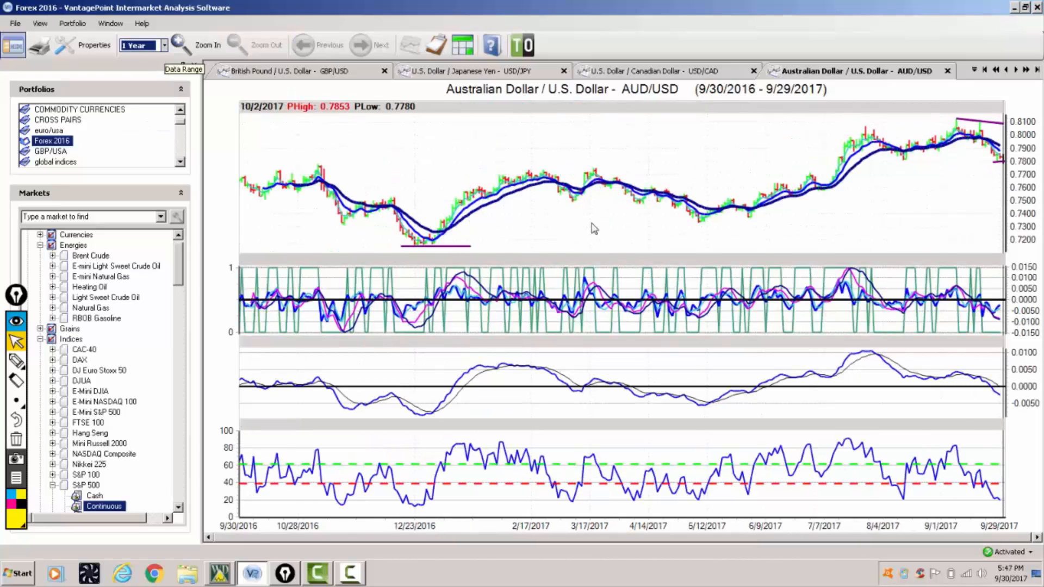
pyautogui.moveTo(777, 207)
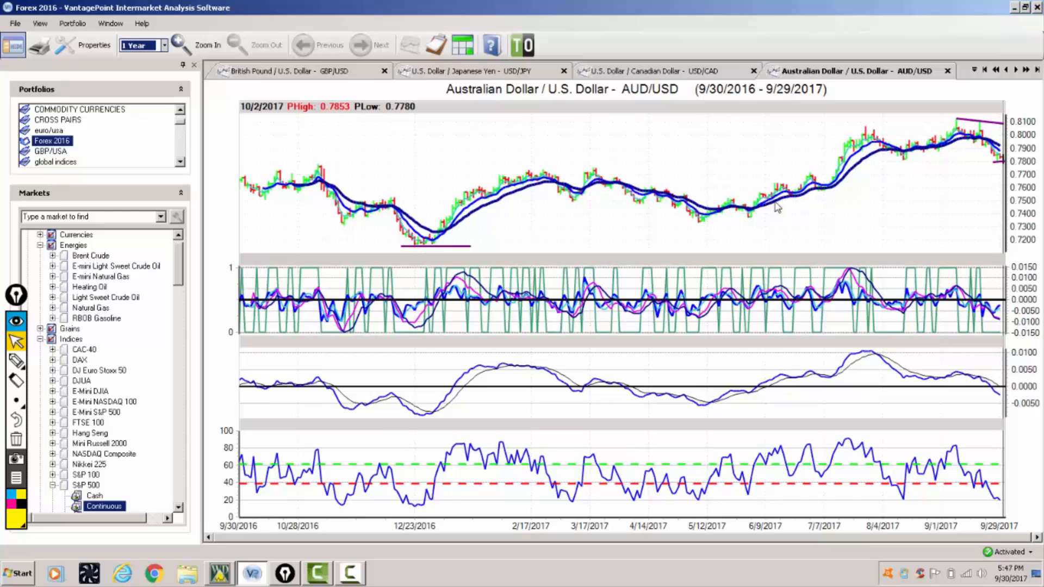
pyautogui.moveTo(724, 228)
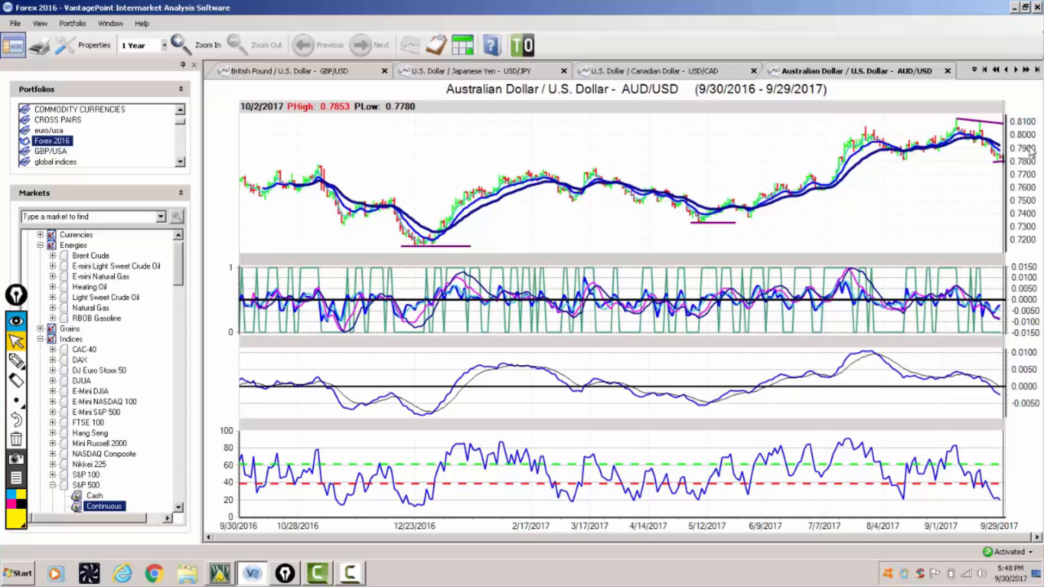
pyautogui.moveTo(928, 162)
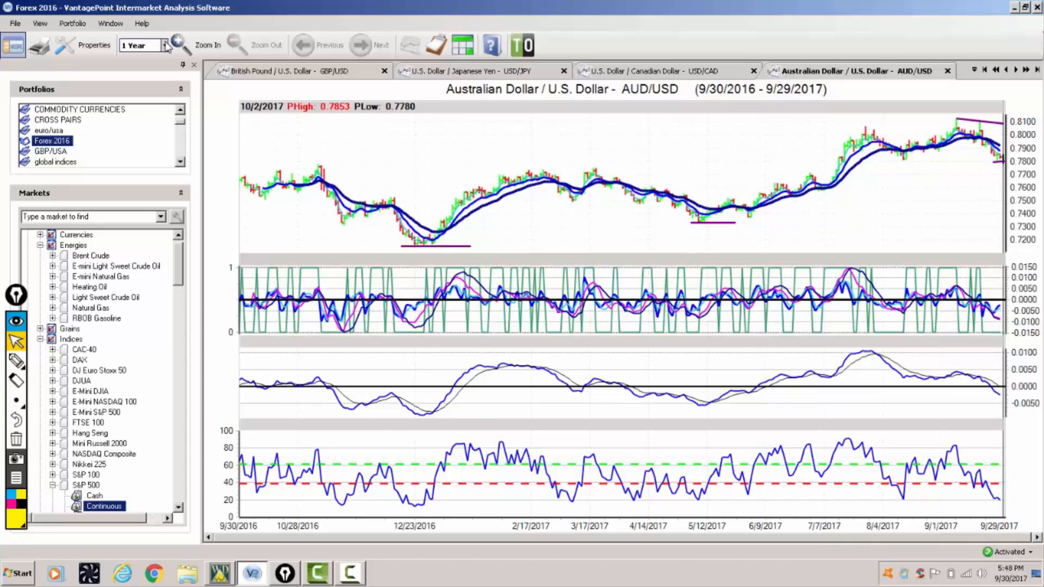
pyautogui.click(163, 45)
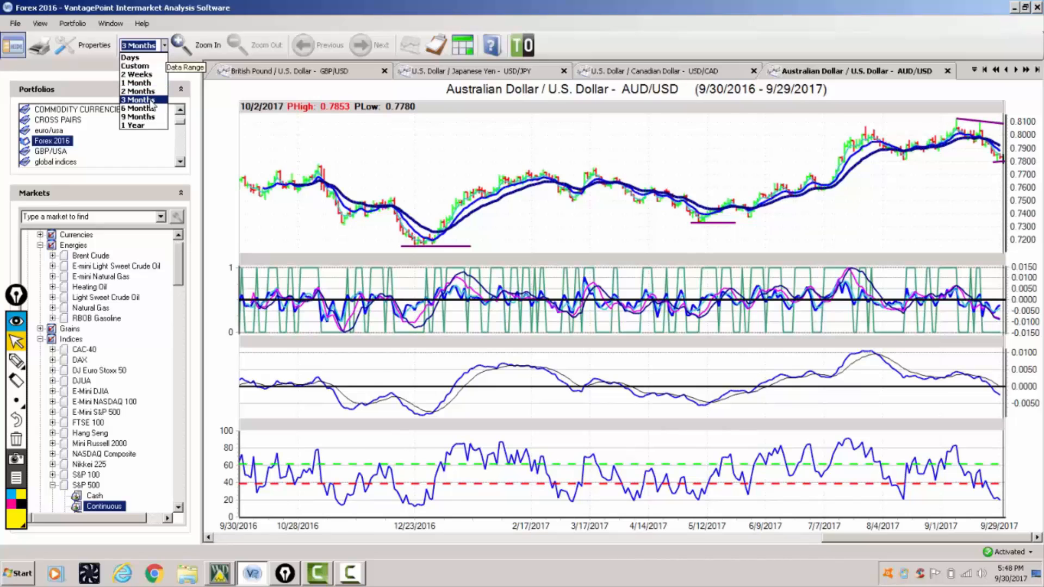
pyautogui.click(137, 99)
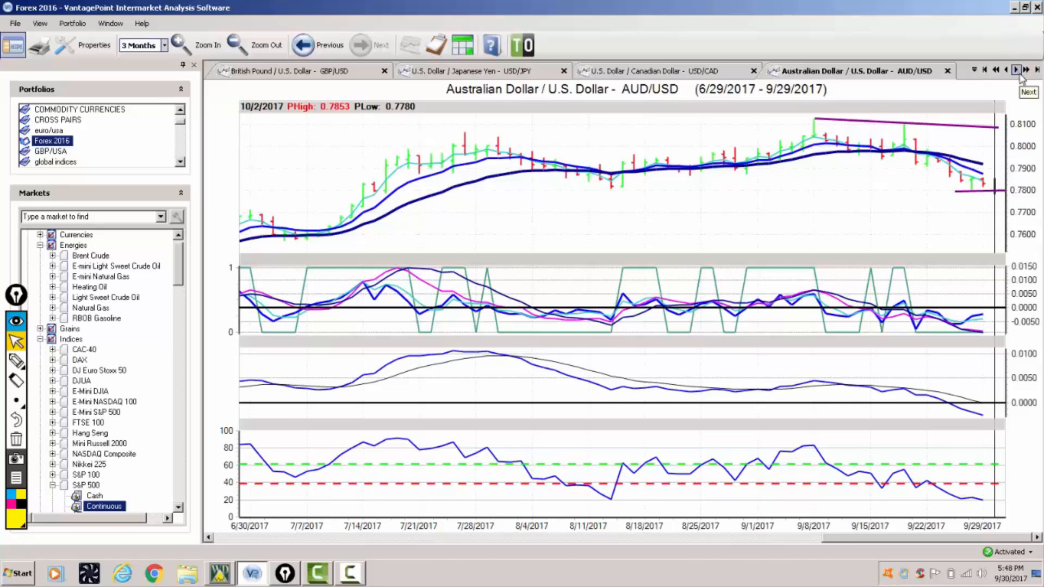
pyautogui.click(1016, 69)
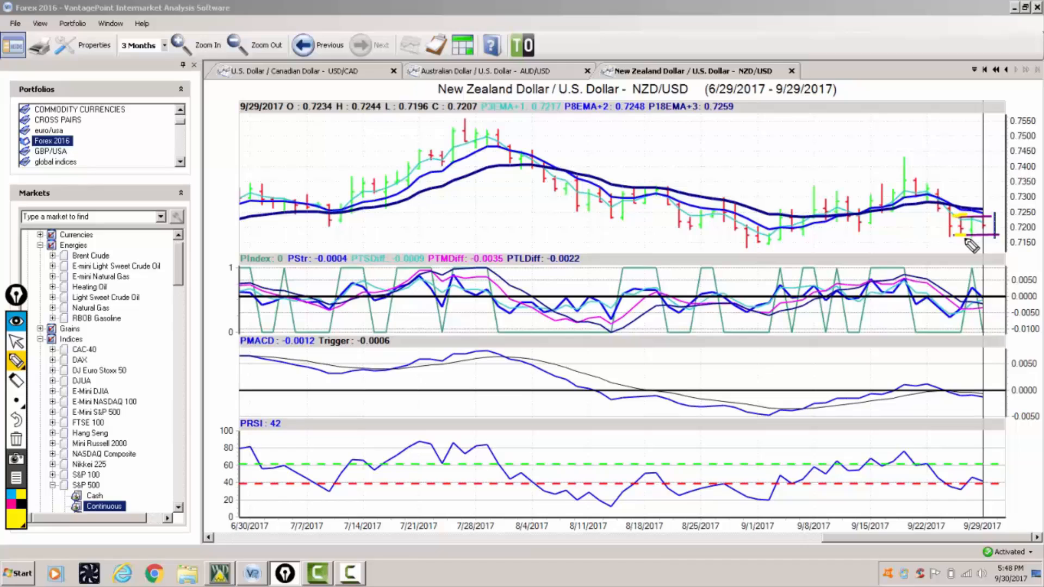
pyautogui.moveTo(972, 222)
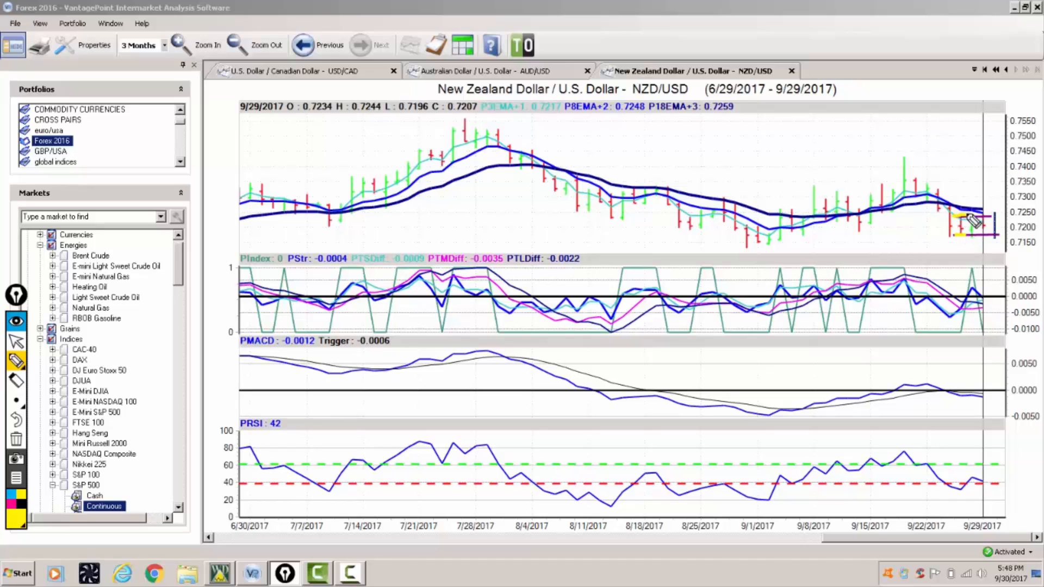
pyautogui.moveTo(972, 230)
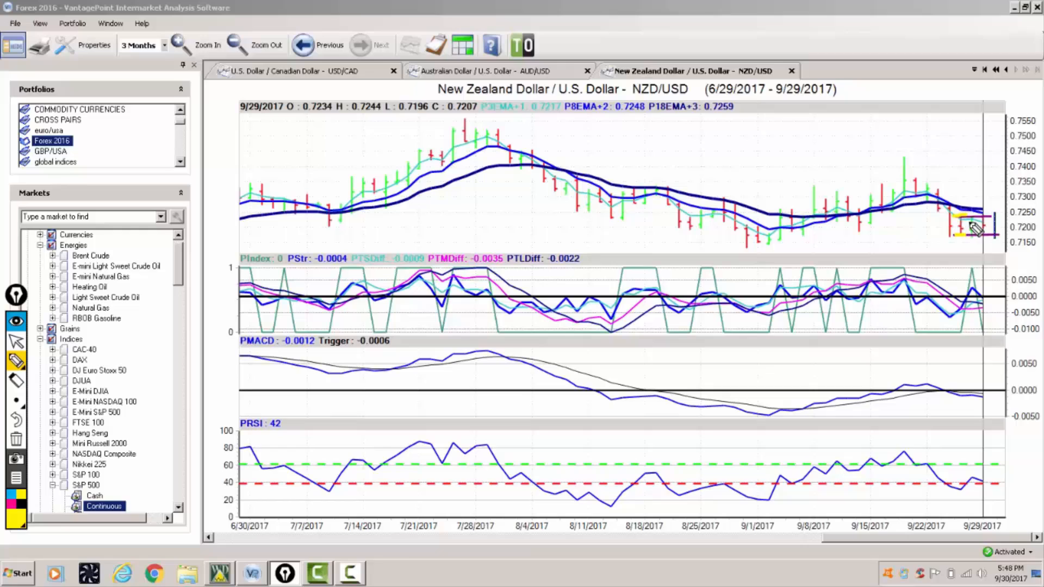
pyautogui.moveTo(723, 126)
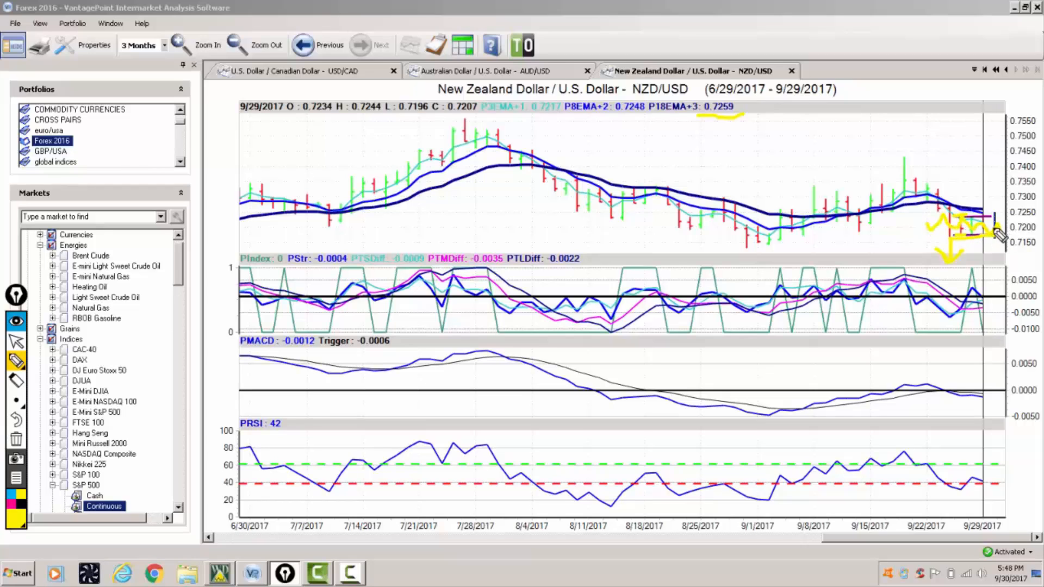
pyautogui.moveTo(991, 226)
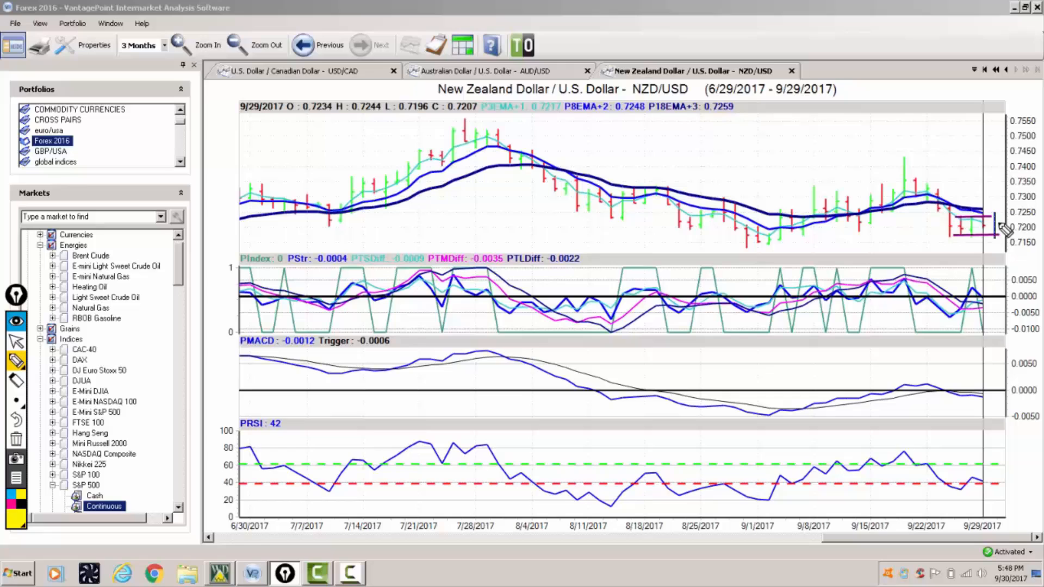
pyautogui.moveTo(999, 243)
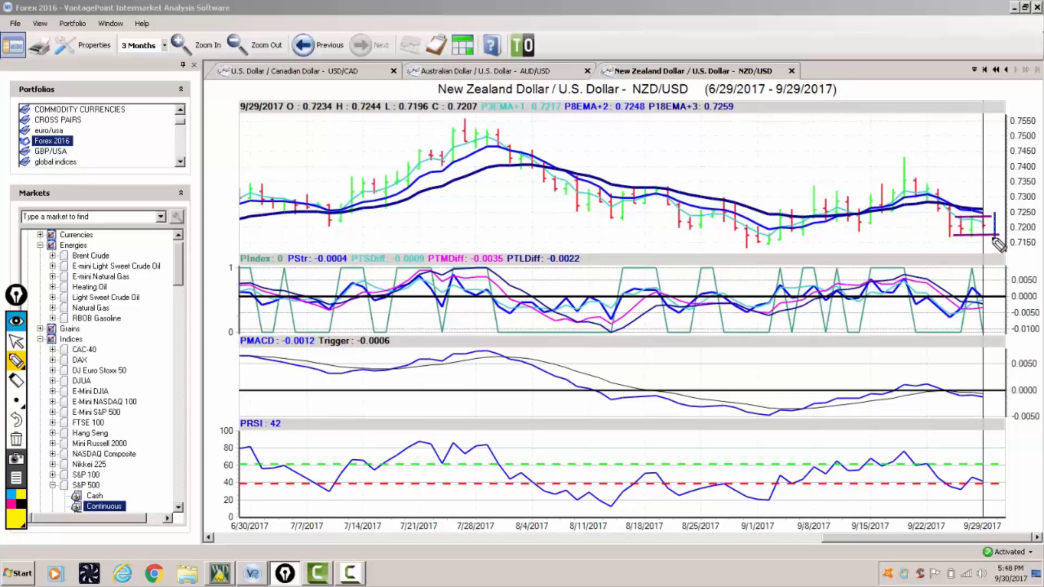
pyautogui.moveTo(93, 370)
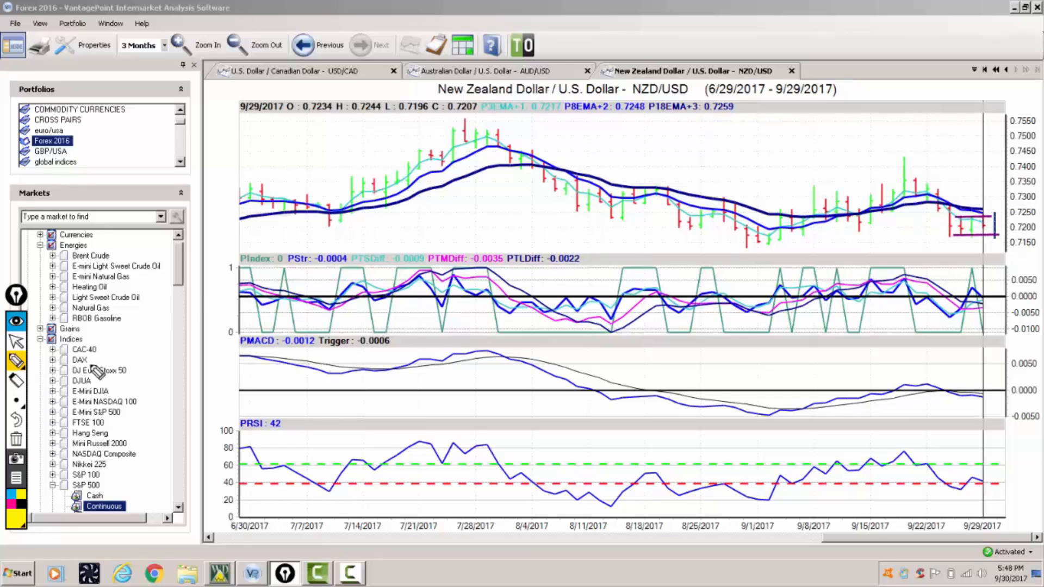